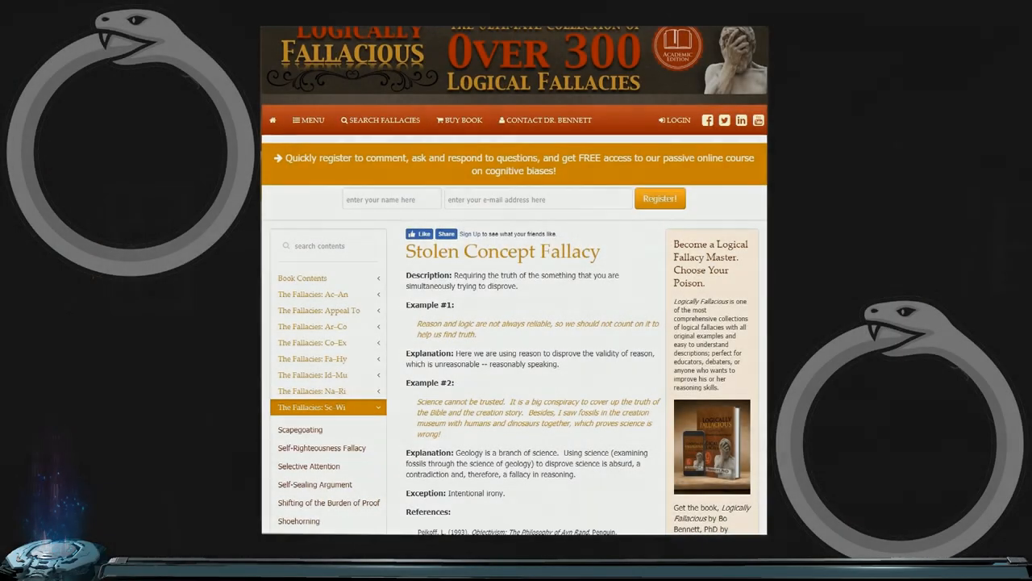
Scroll the fallacy page, then drag in Maya's viewport to frame the orange spherical robot.
scroll(down, 3)
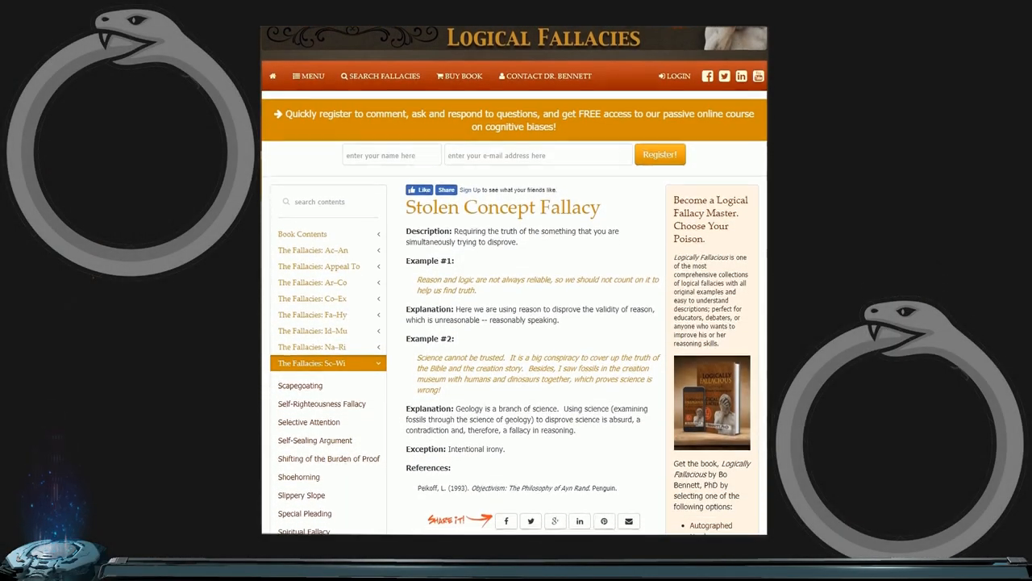
scroll(down, 3)
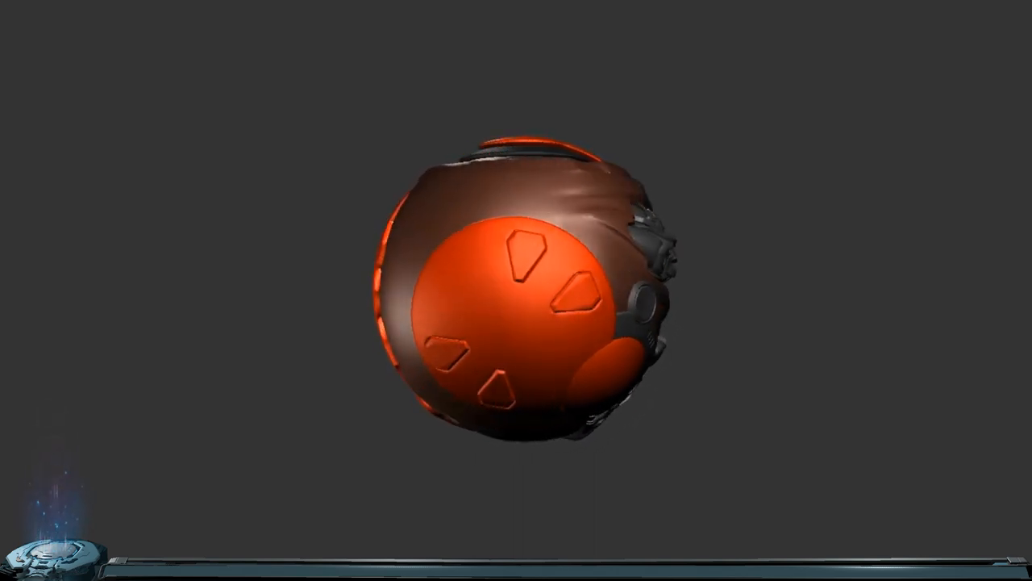
drag(565, 307, 500, 274)
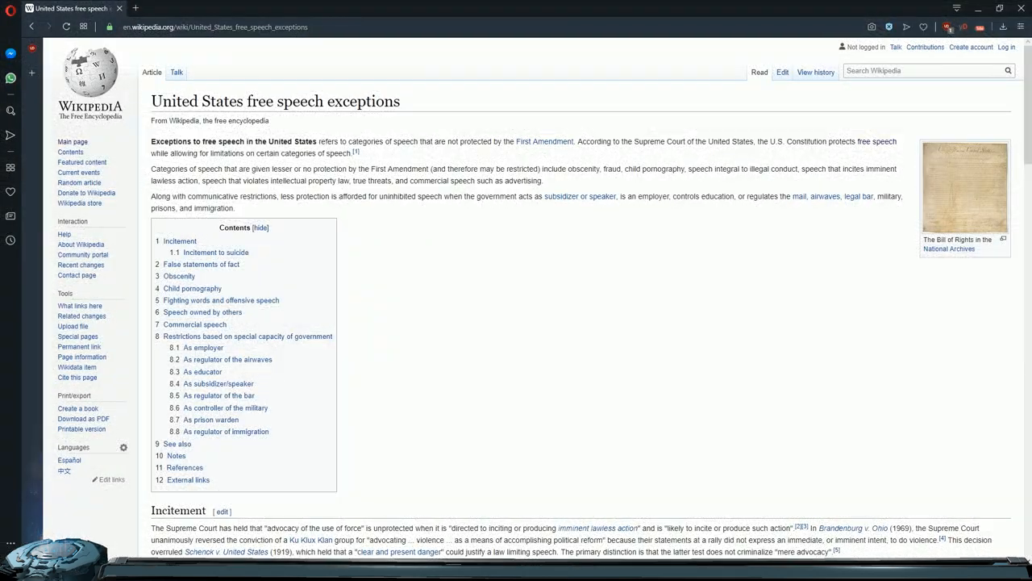
mouse_move(1020, 111)
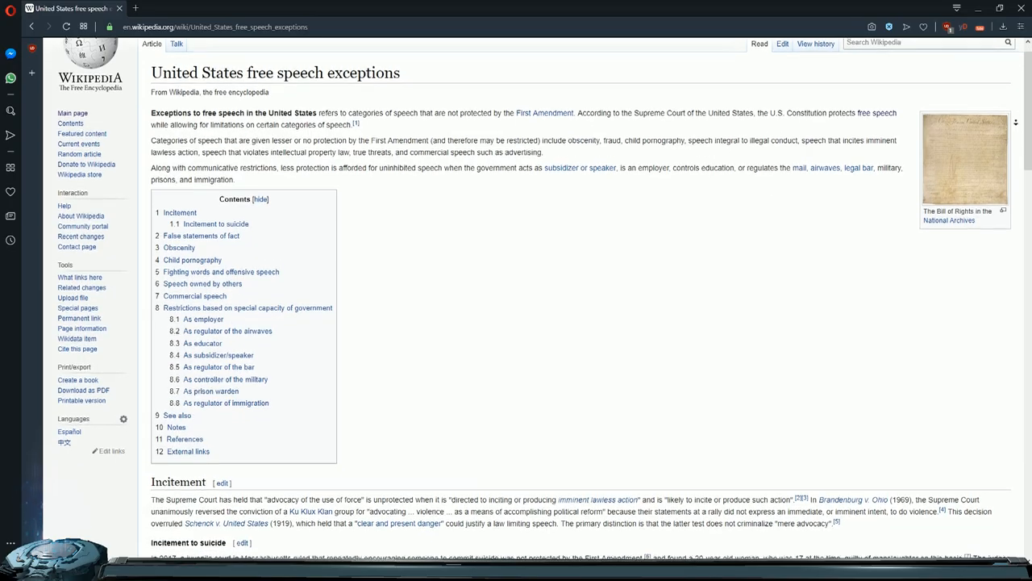
scroll(down, 3)
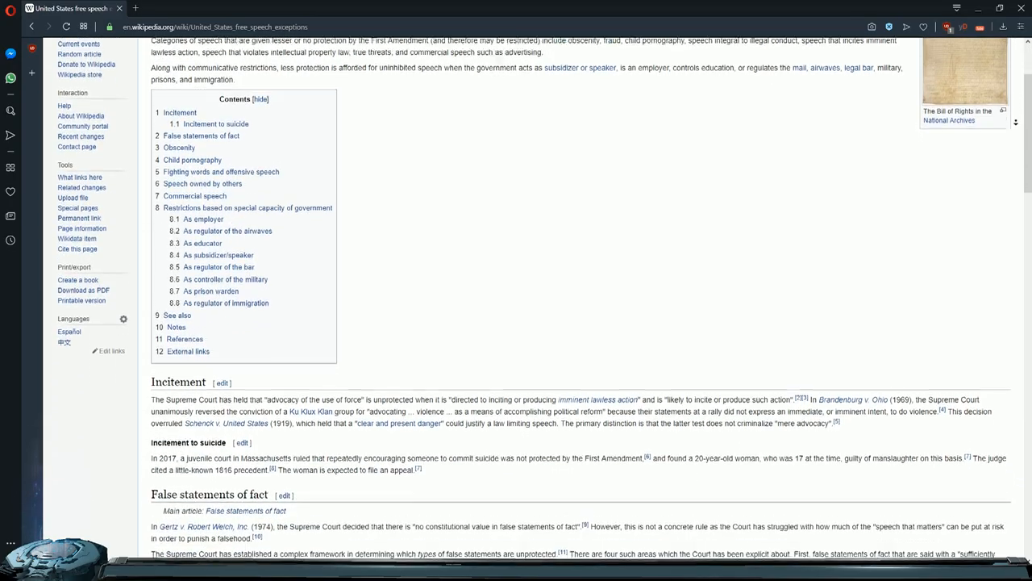
scroll(down, 3)
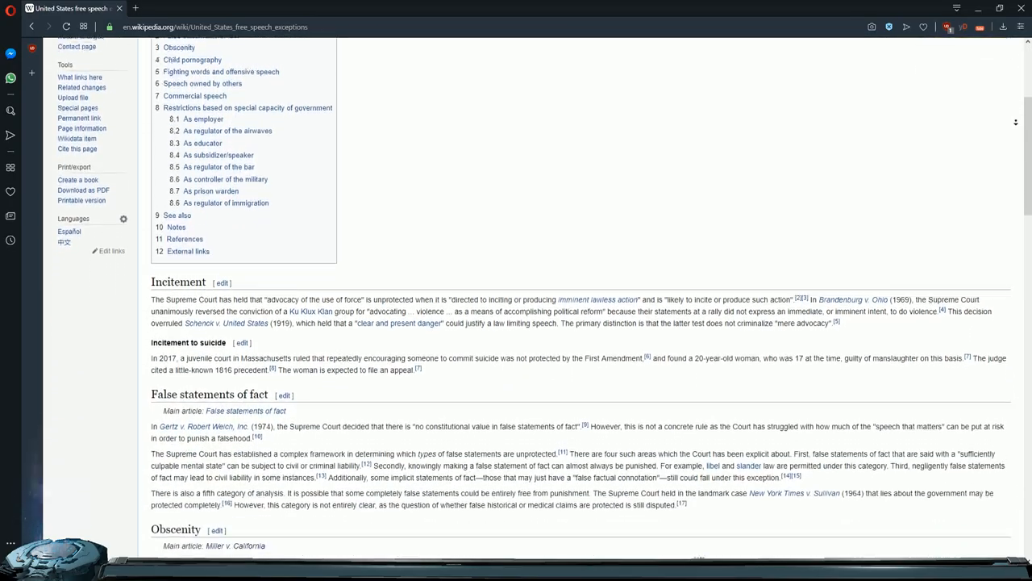
scroll(down, 3)
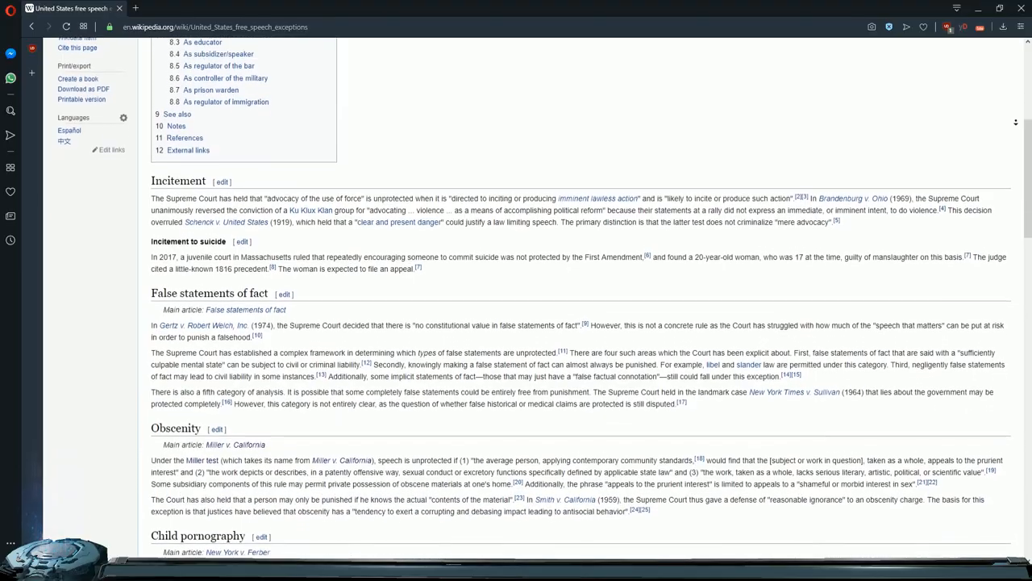
scroll(down, 3)
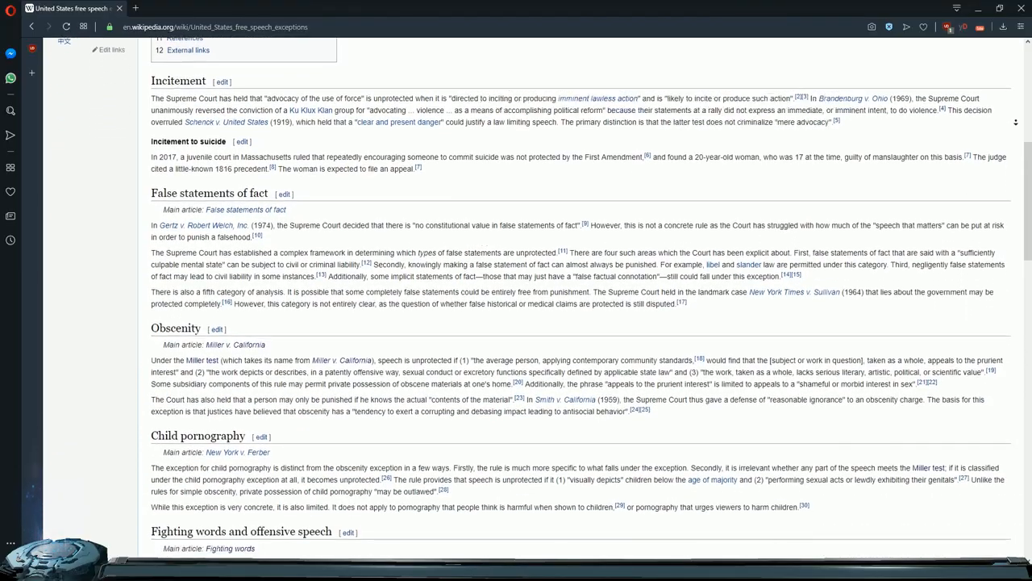
scroll(down, 3)
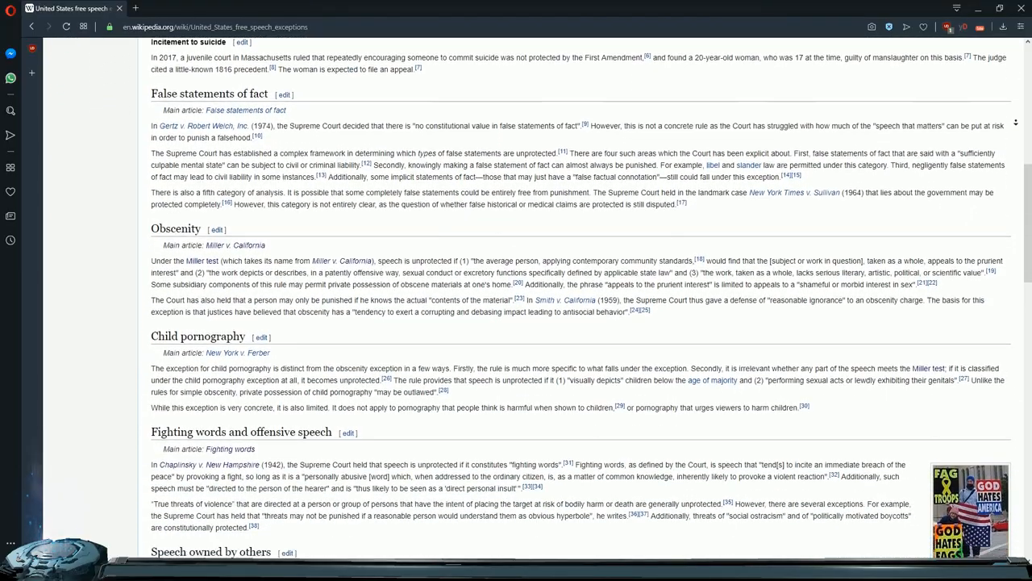
scroll(down, 3)
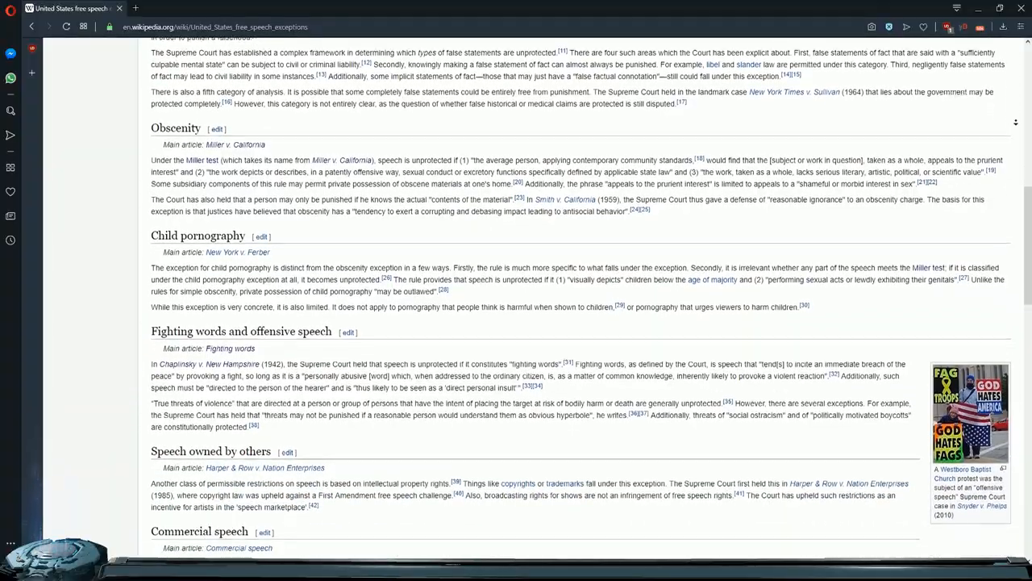
scroll(down, 3)
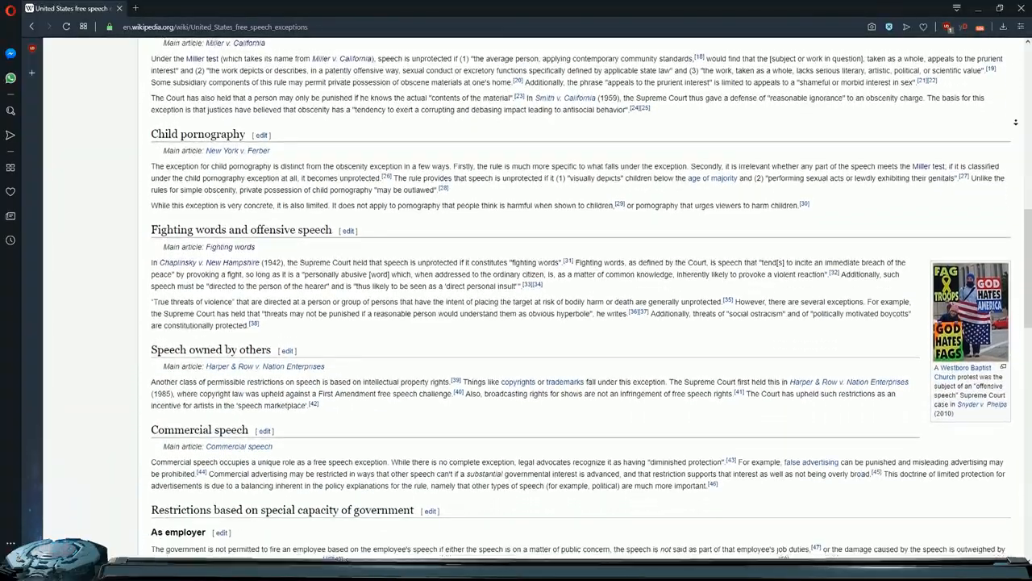
scroll(down, 3)
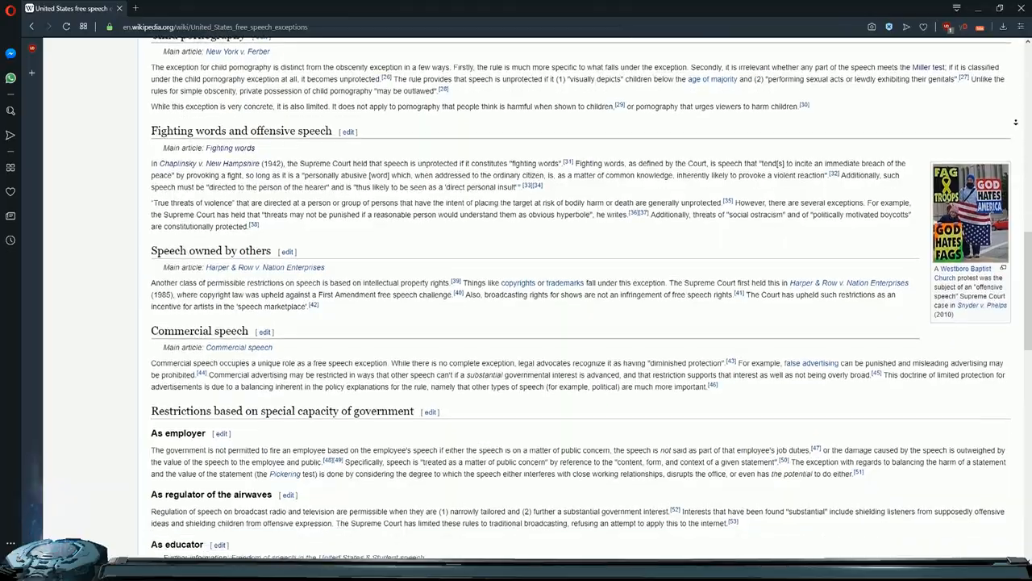
scroll(down, 3)
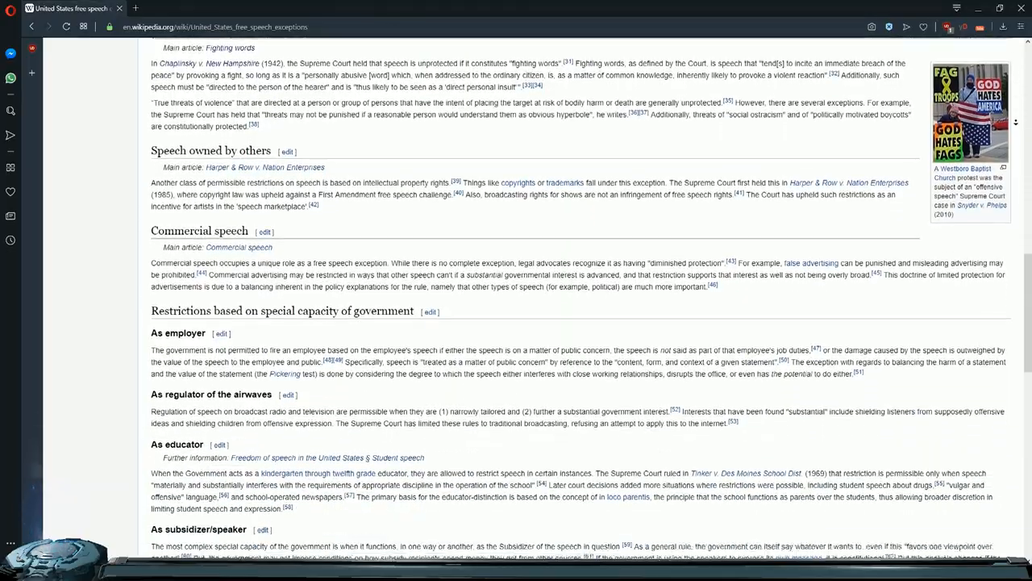
scroll(down, 3)
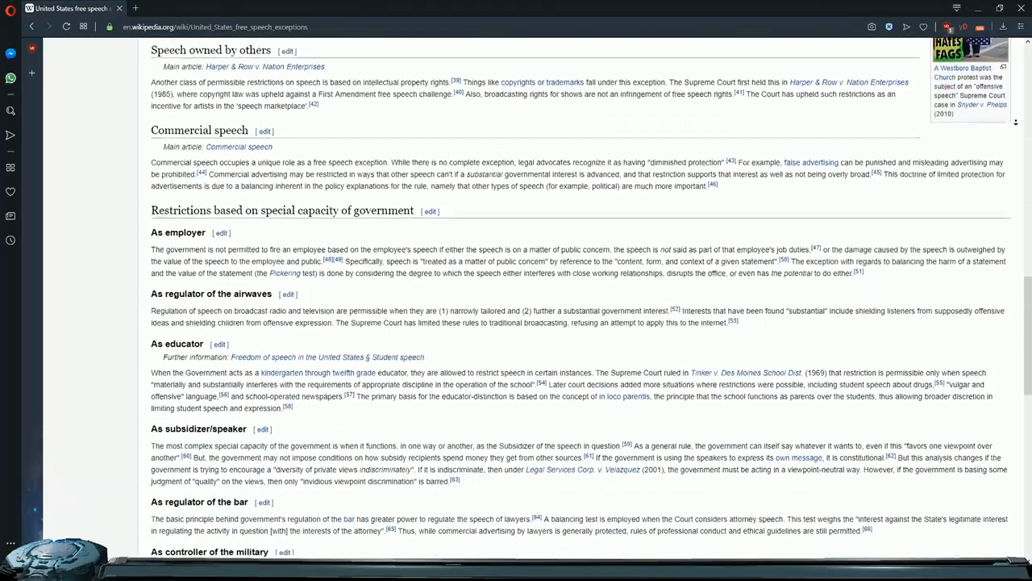
scroll(down, 3)
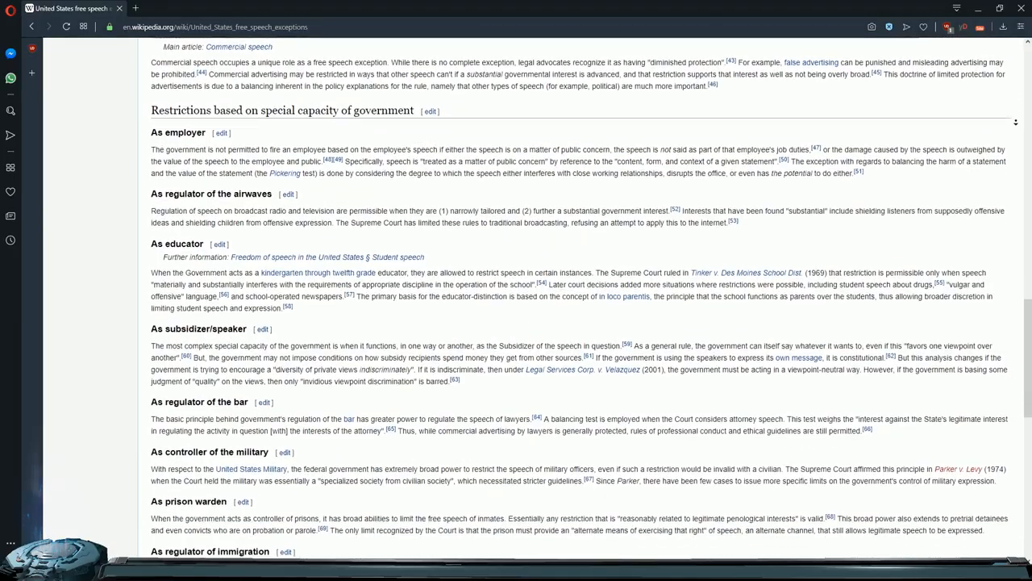
scroll(down, 3)
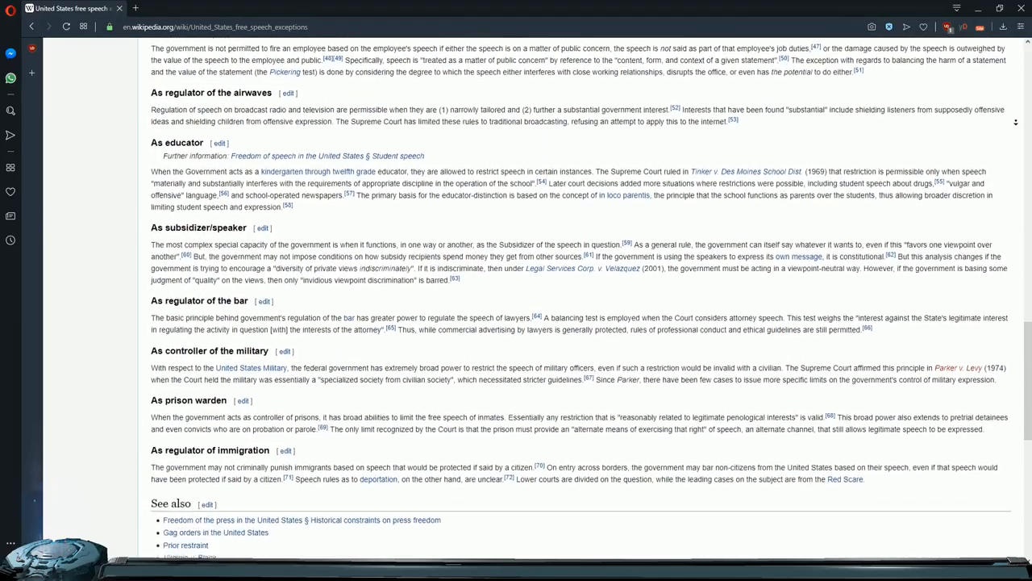
scroll(down, 3)
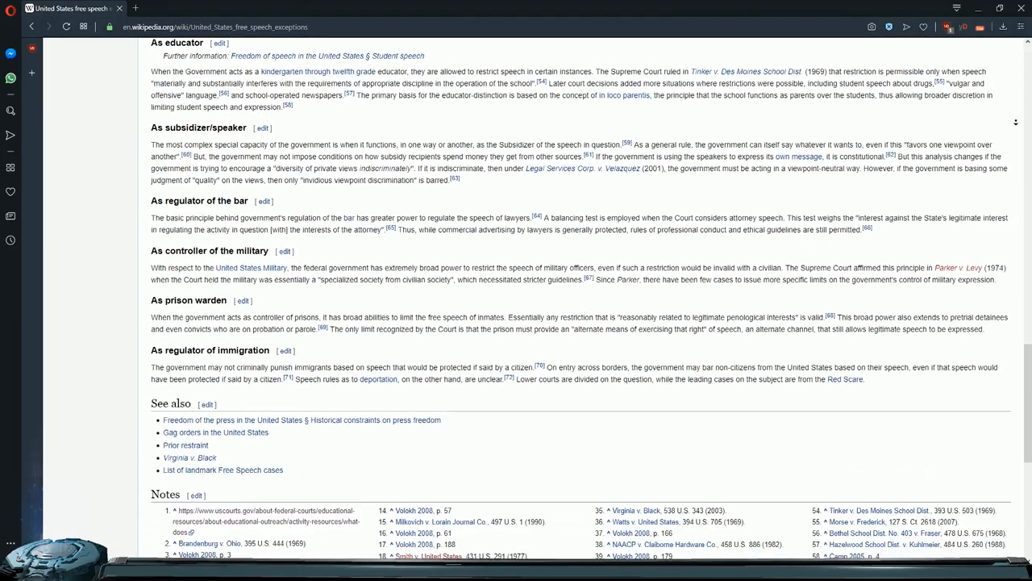
scroll(down, 3)
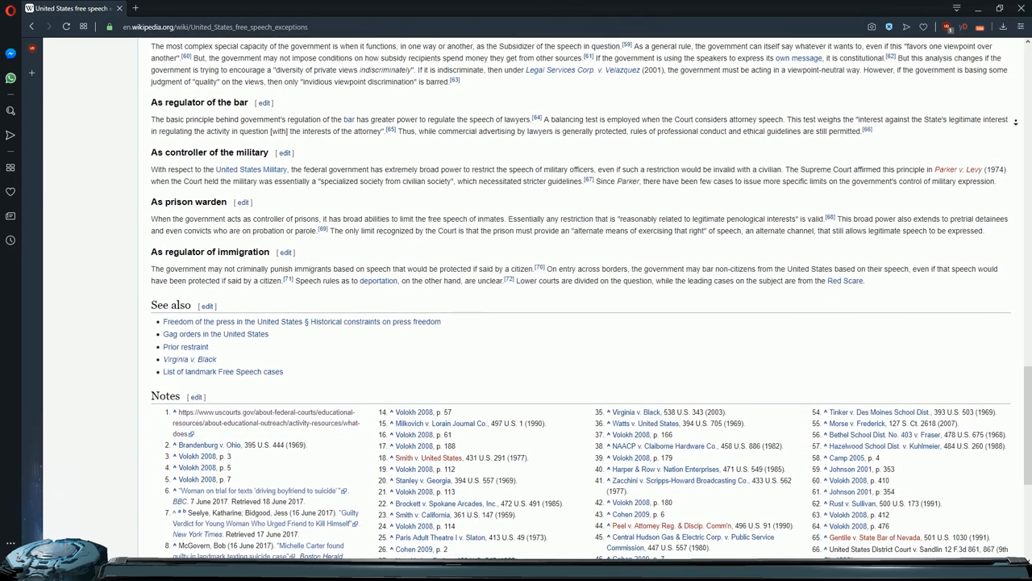
scroll(down, 3)
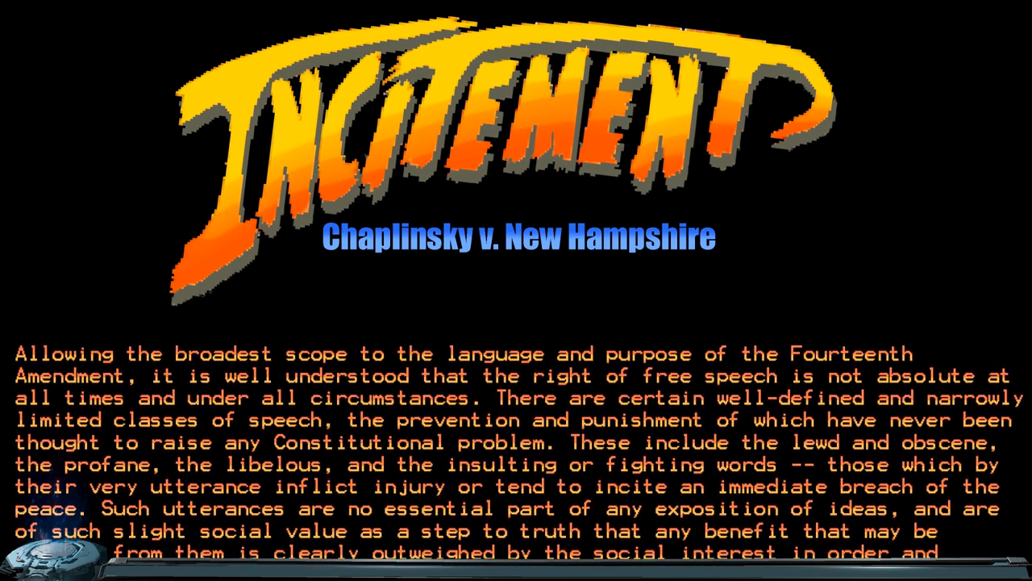
Scroll through the Chaplinsky v. New Hampshire quotation on the Incitement slide.
scroll(down, 3)
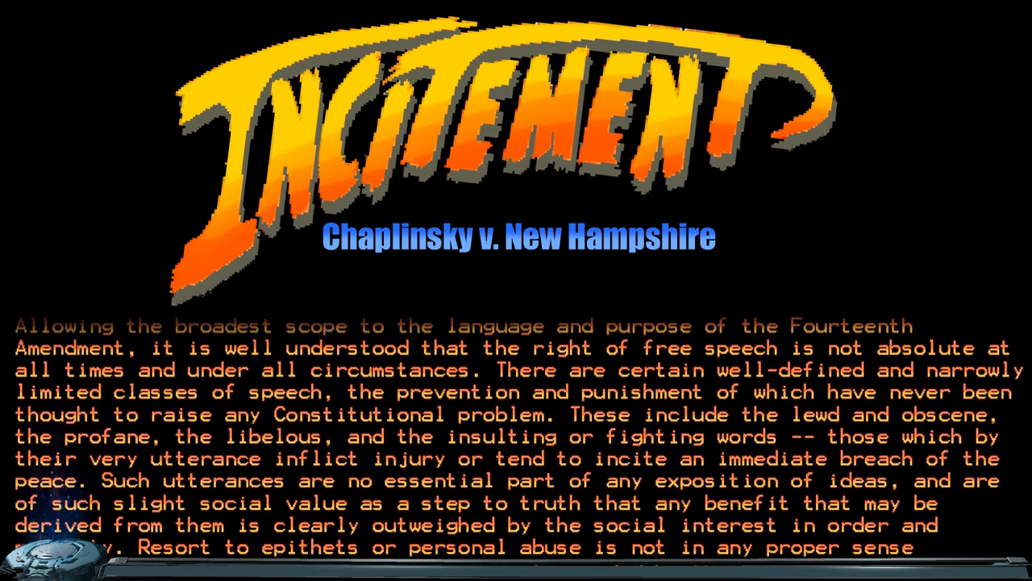
scroll(down, 3)
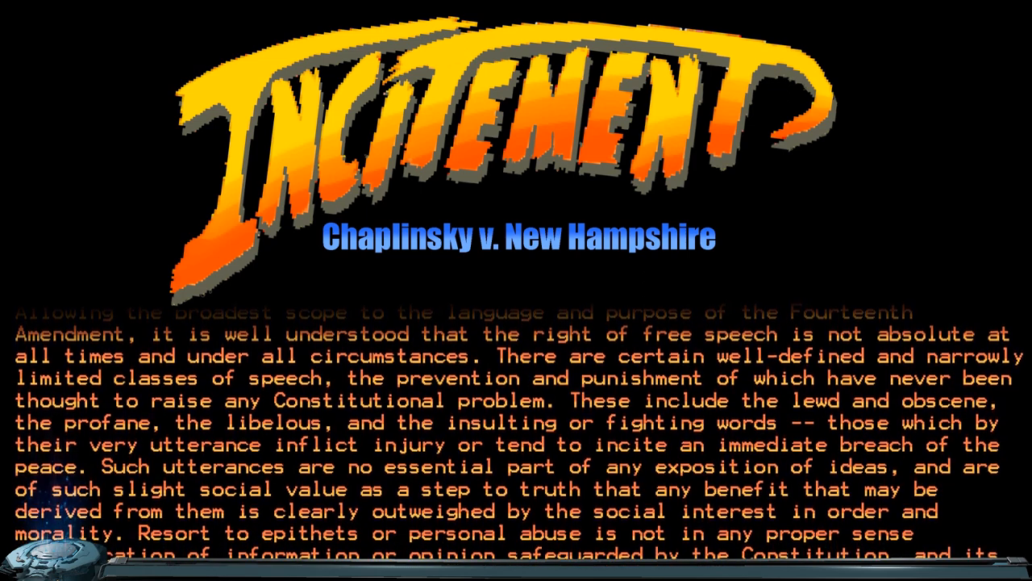
scroll(down, 3)
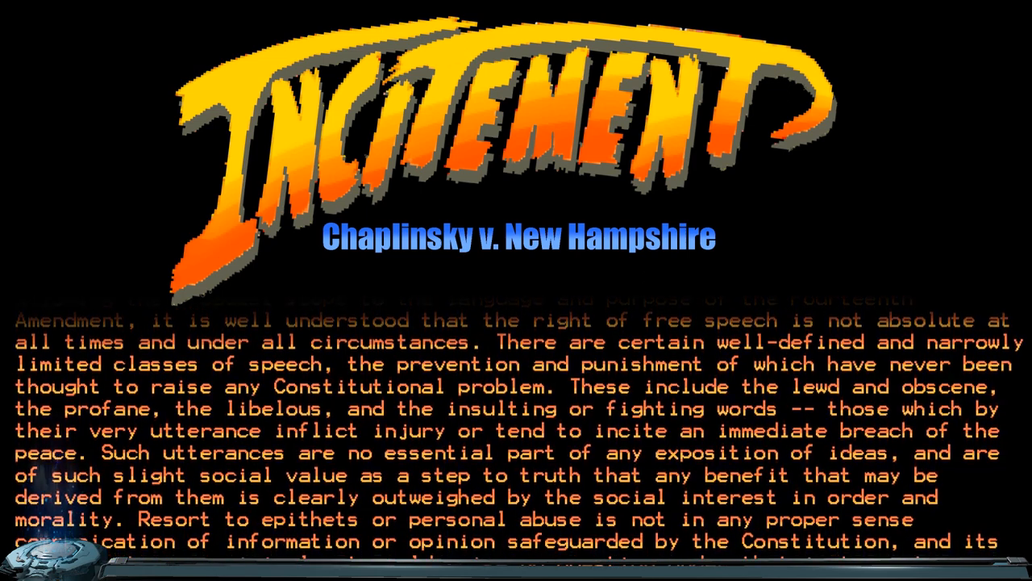
scroll(down, 3)
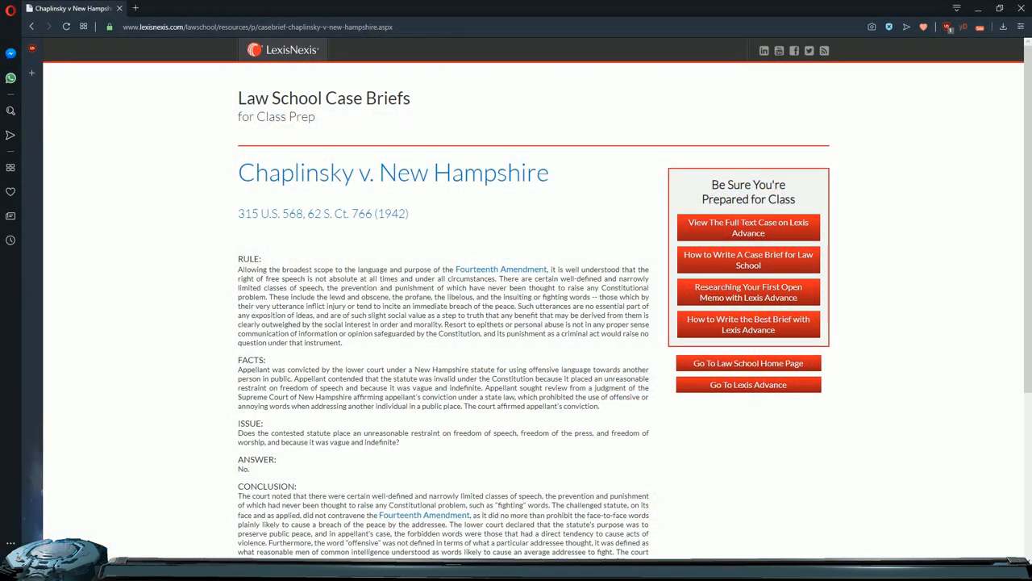
mouse_move(1002, 162)
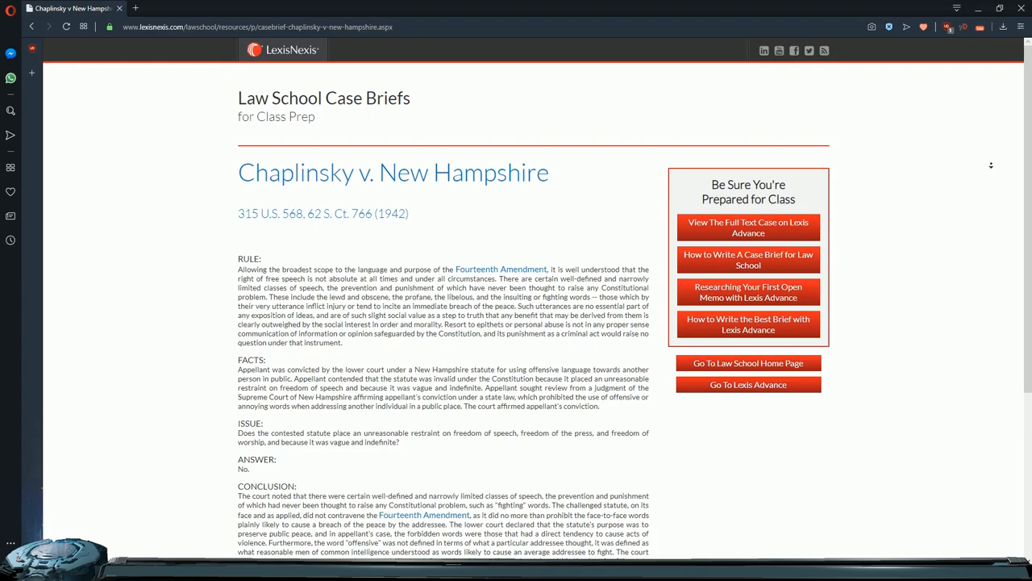
Scroll the LexisNexis Chaplinsky case brief down to its Conclusion section.
scroll(down, 3)
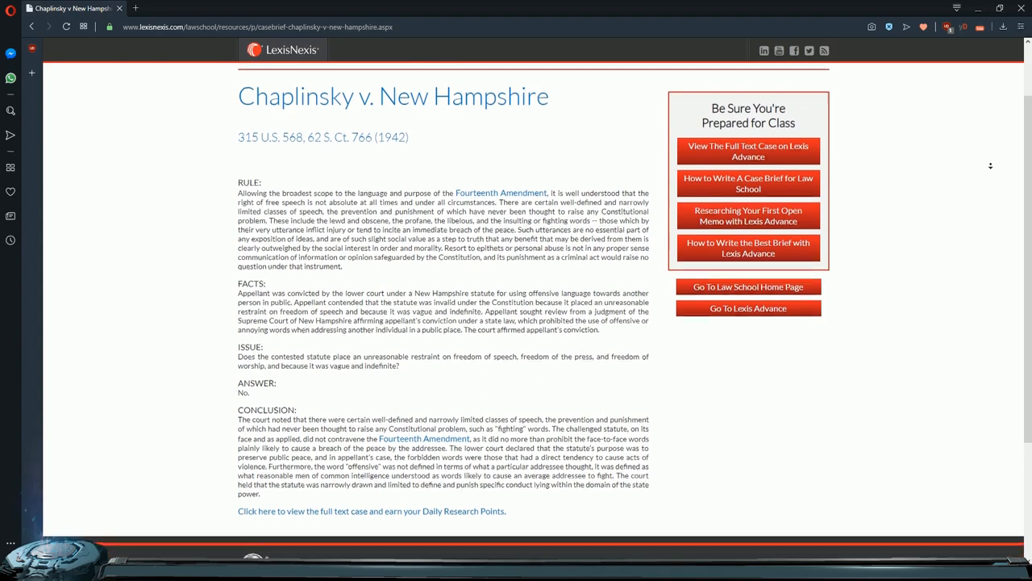
scroll(down, 3)
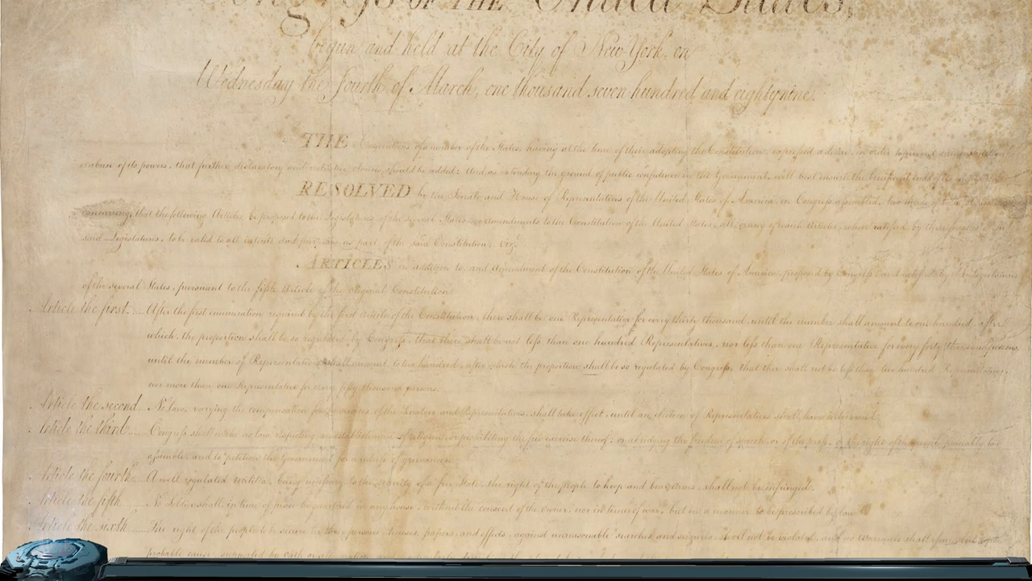
Scroll over the articles of the scanned Bill of Rights manuscript.
scroll(down, 3)
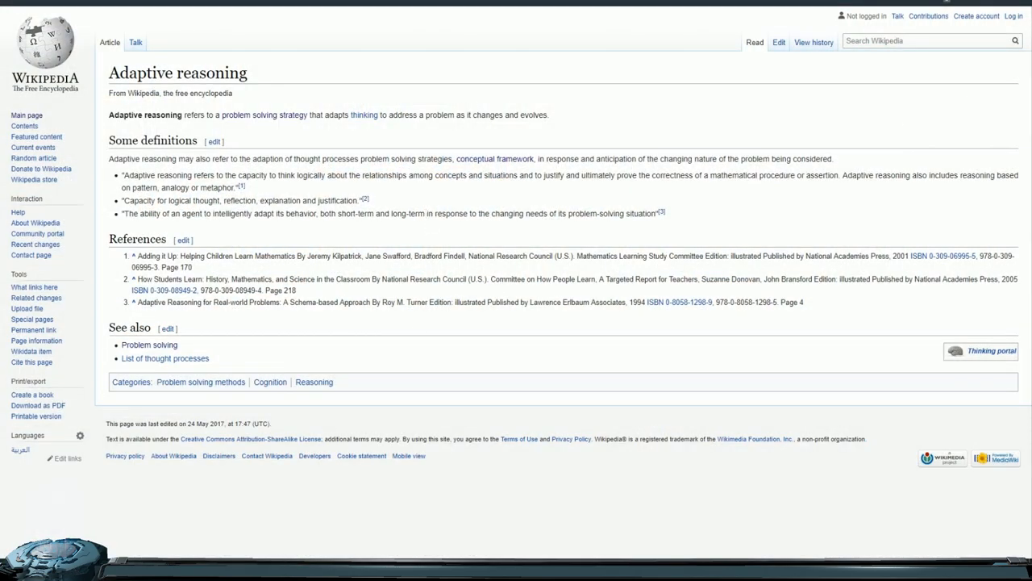
Select 'long-term', deselect it, then select 'short-term' and bring up its context menu.
double_click(406, 213)
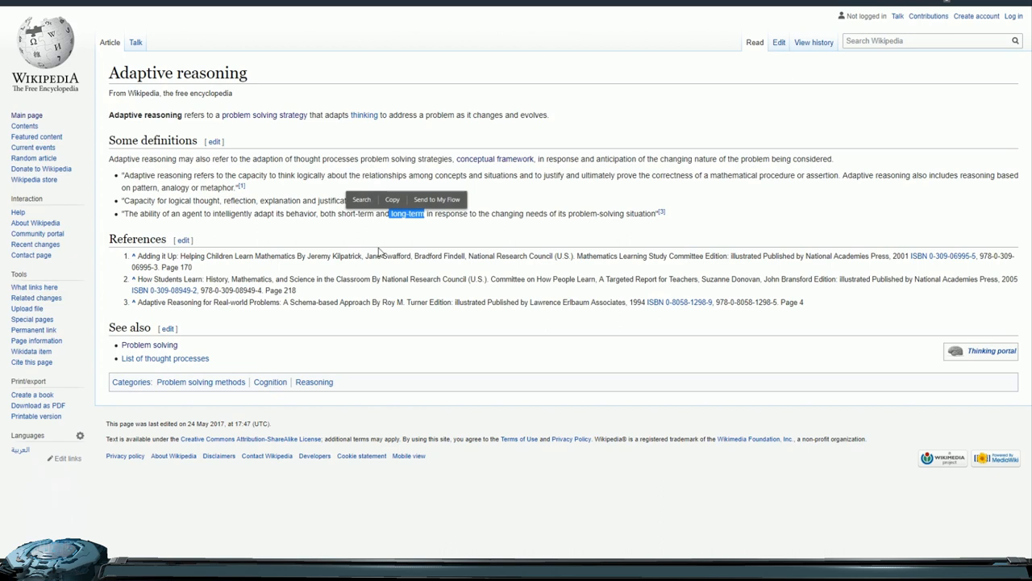
mouse_move(489, 254)
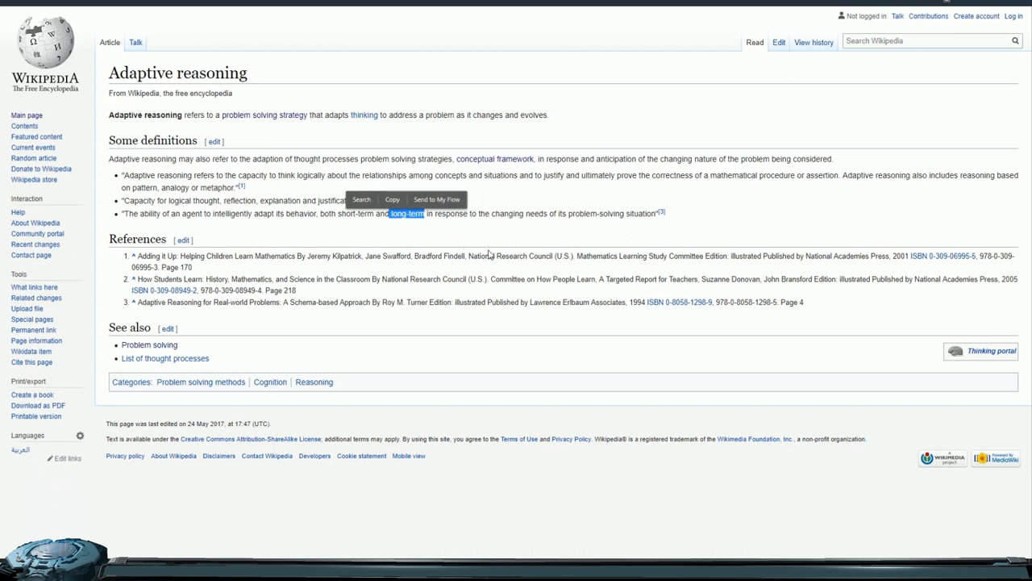
mouse_move(571, 252)
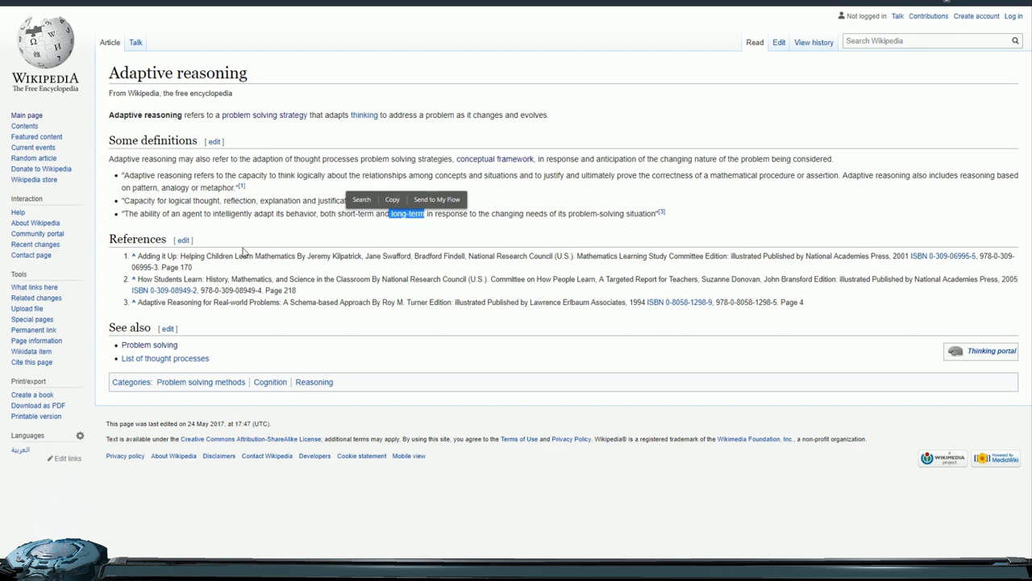
mouse_move(386, 232)
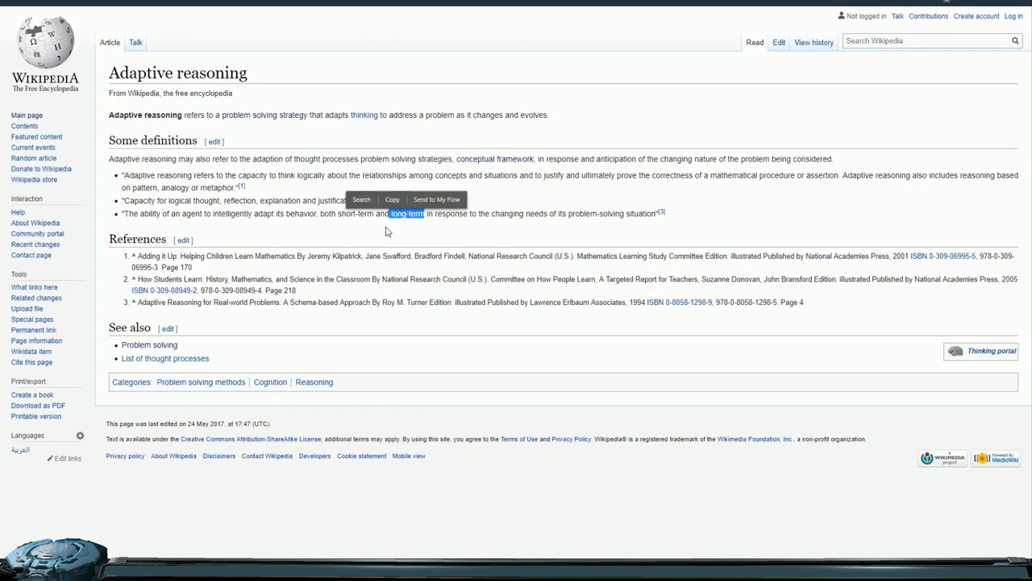
mouse_move(531, 232)
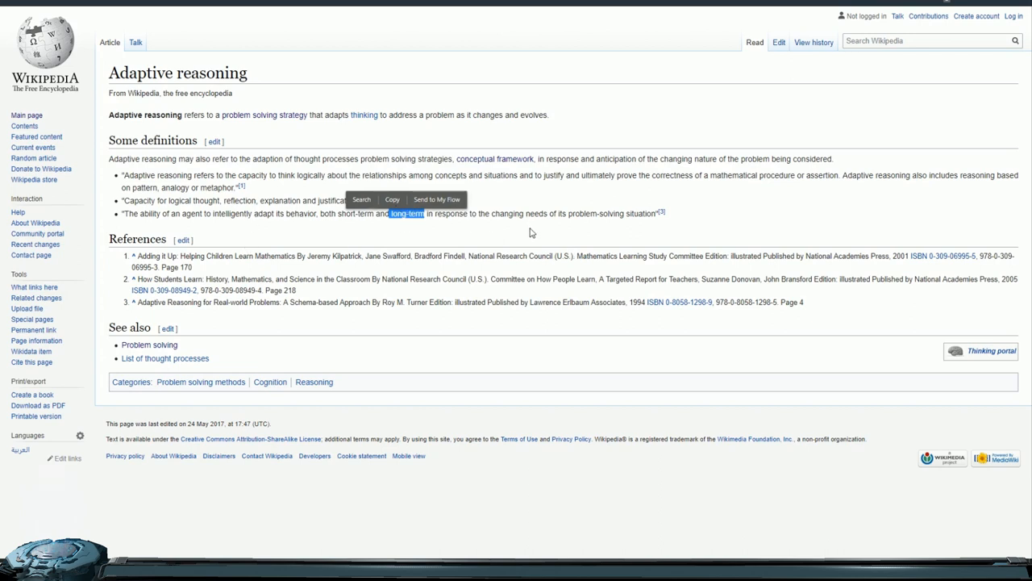
click(518, 202)
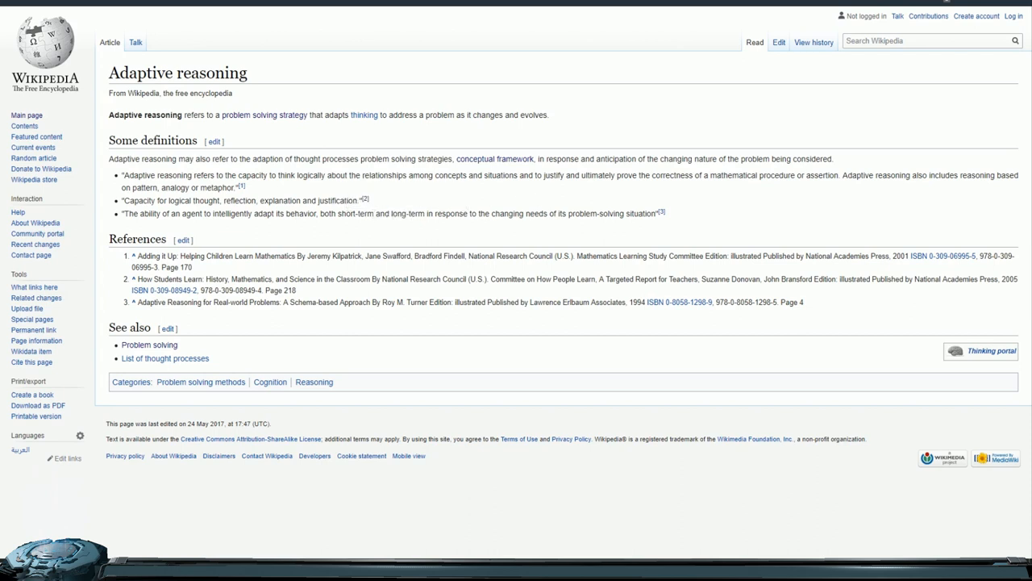
double_click(354, 213)
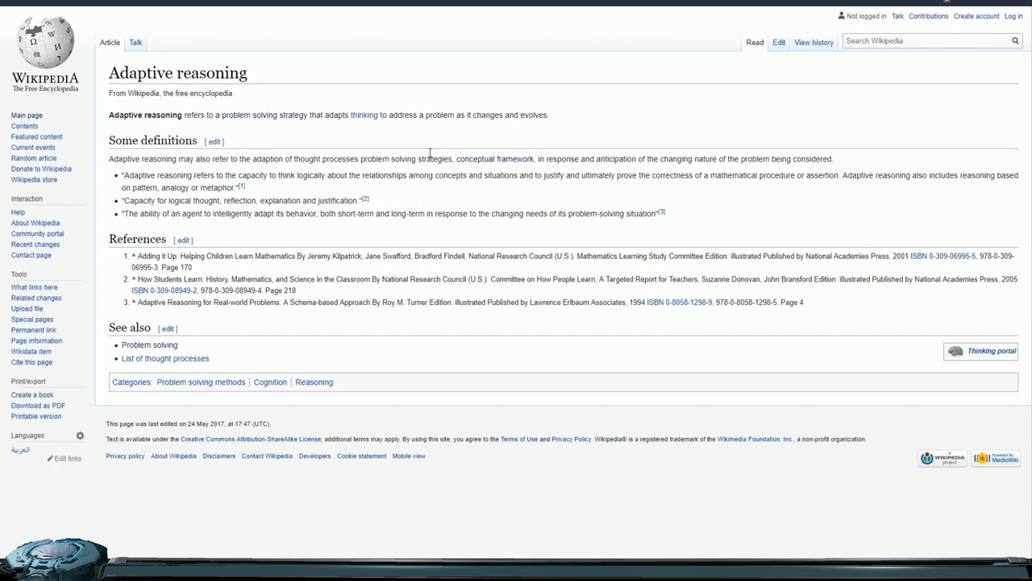
double_click(358, 213)
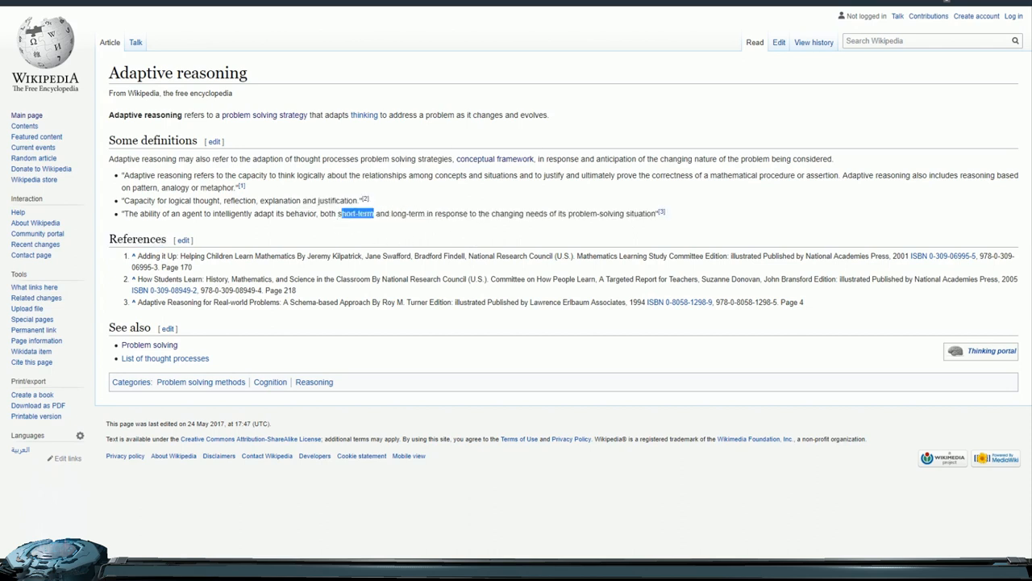
right_click(355, 213)
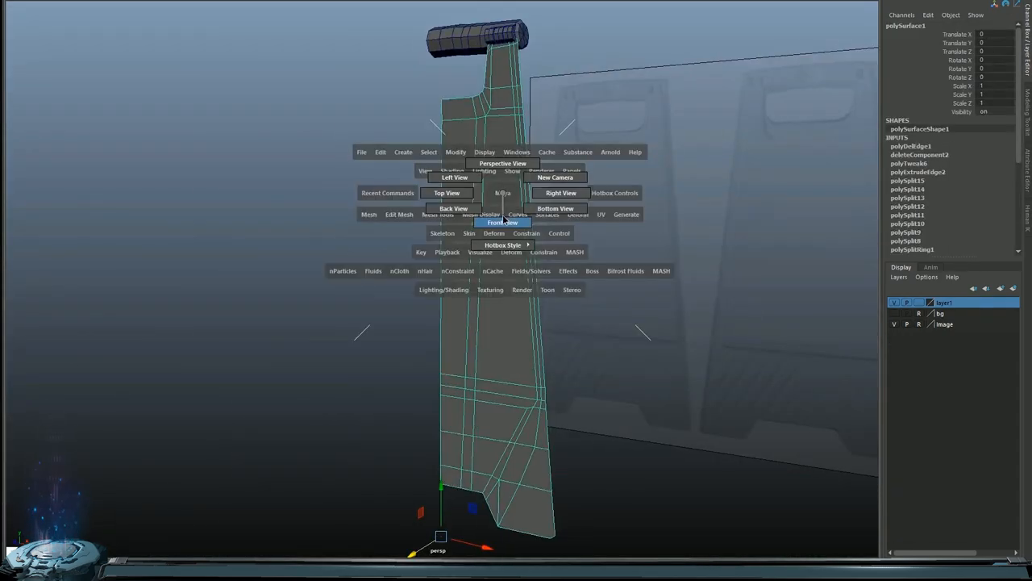
Pick the pillar's top faces to extrude and call up the marking menu.
click(503, 222)
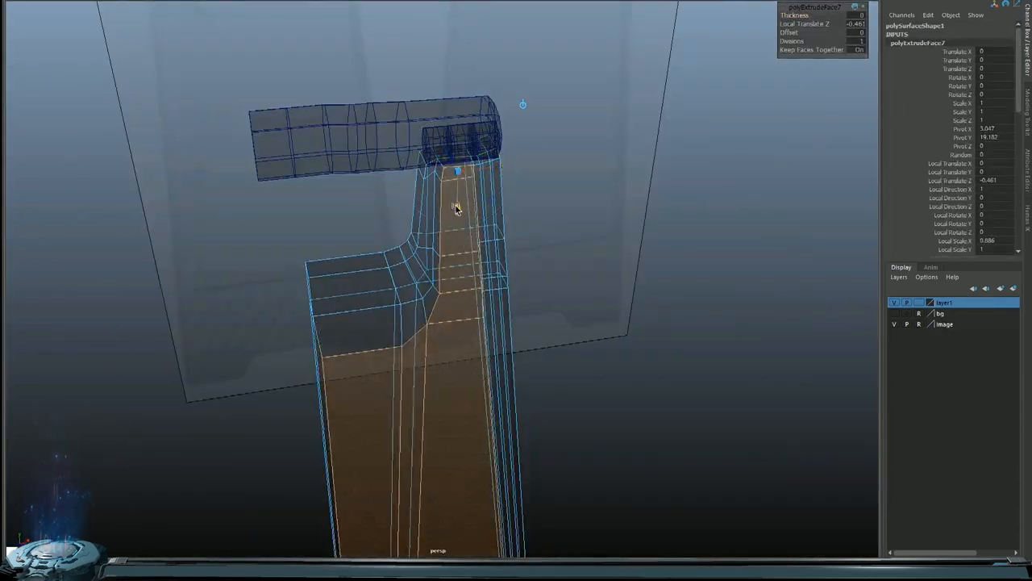
right_click(516, 266)
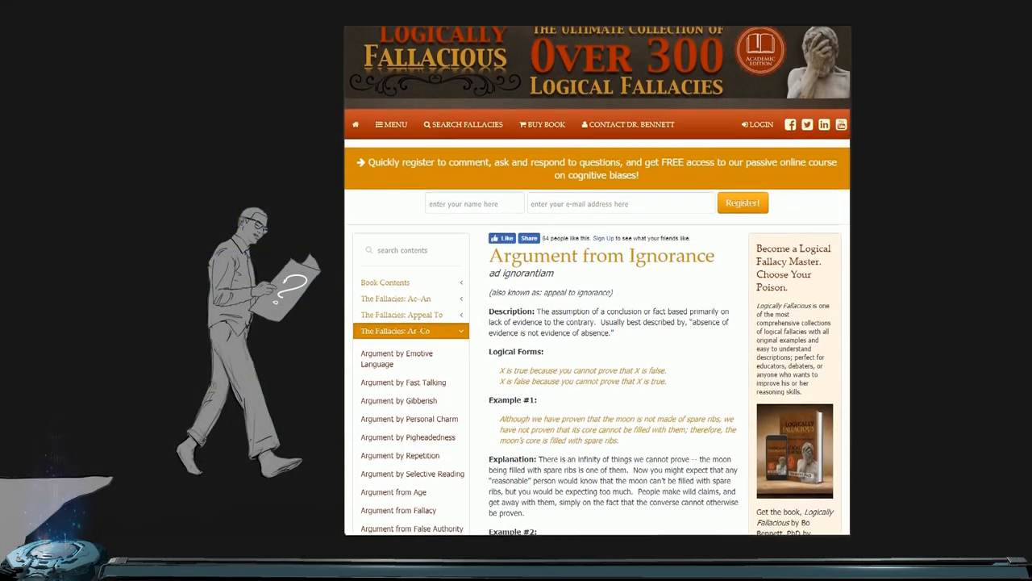
Scroll down through the Argument from Ignorance entry.
scroll(down, 3)
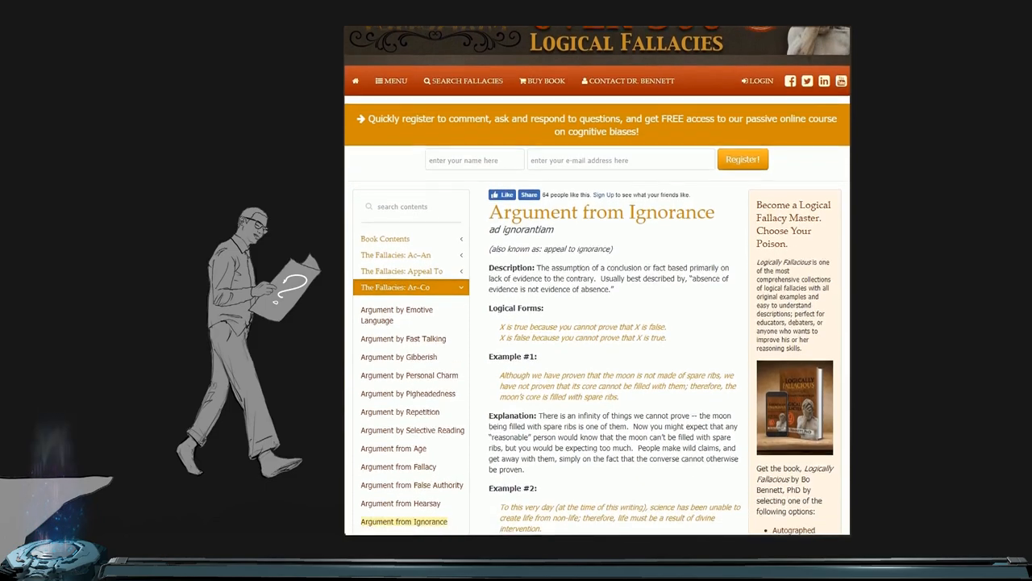
scroll(down, 3)
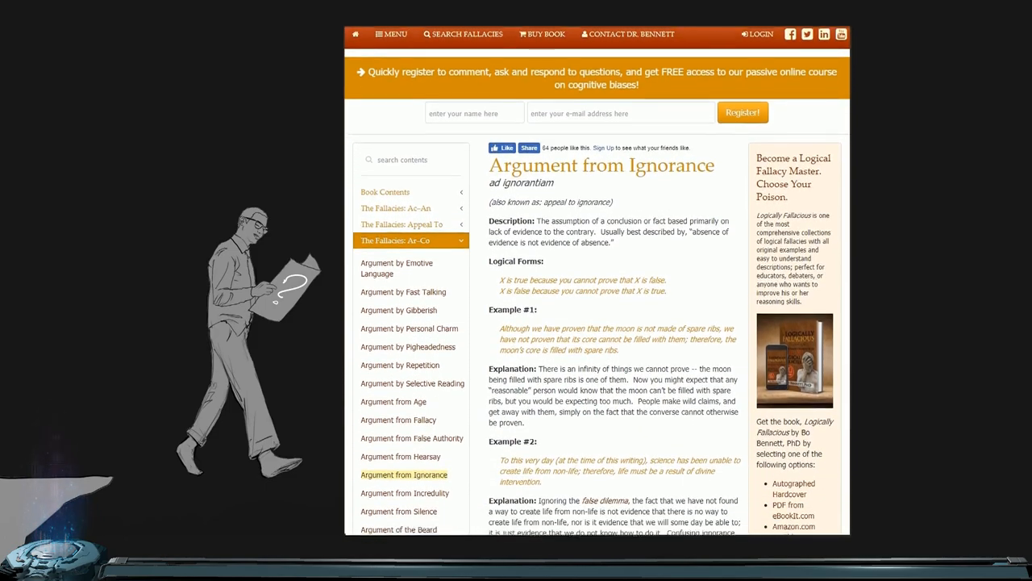
scroll(down, 3)
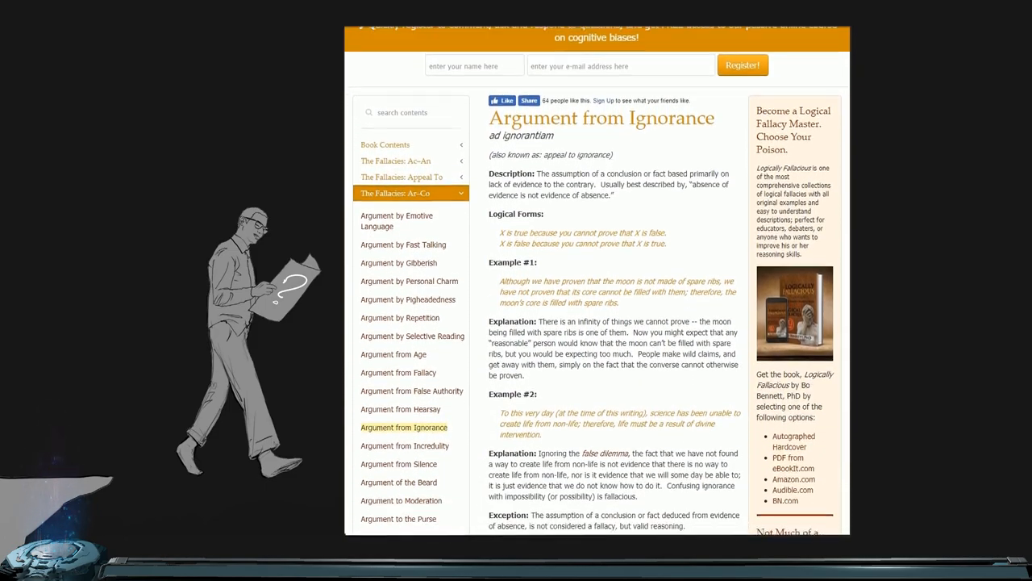
scroll(down, 3)
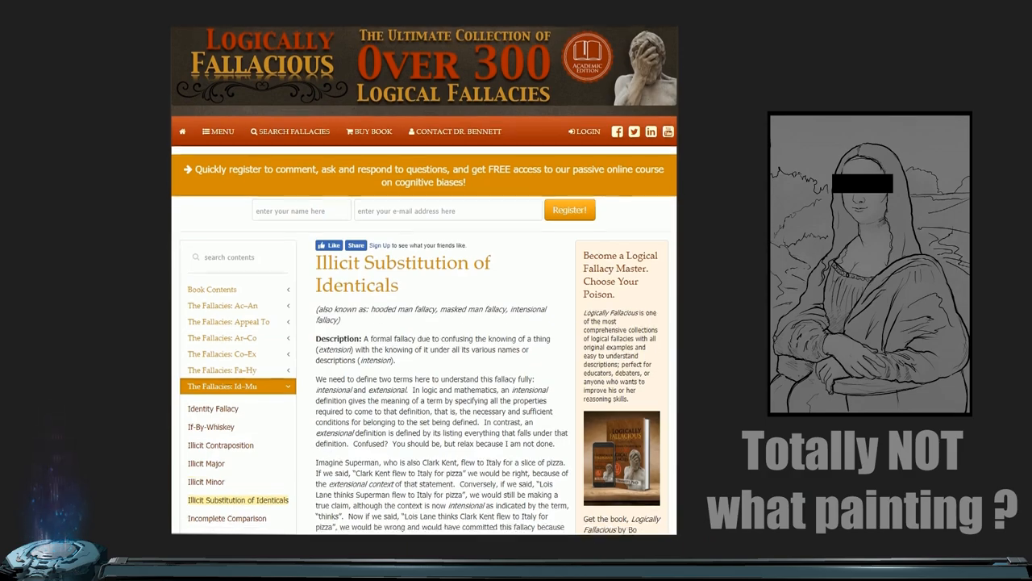
Scroll through the Illicit Substitution of Identicals examples.
scroll(down, 3)
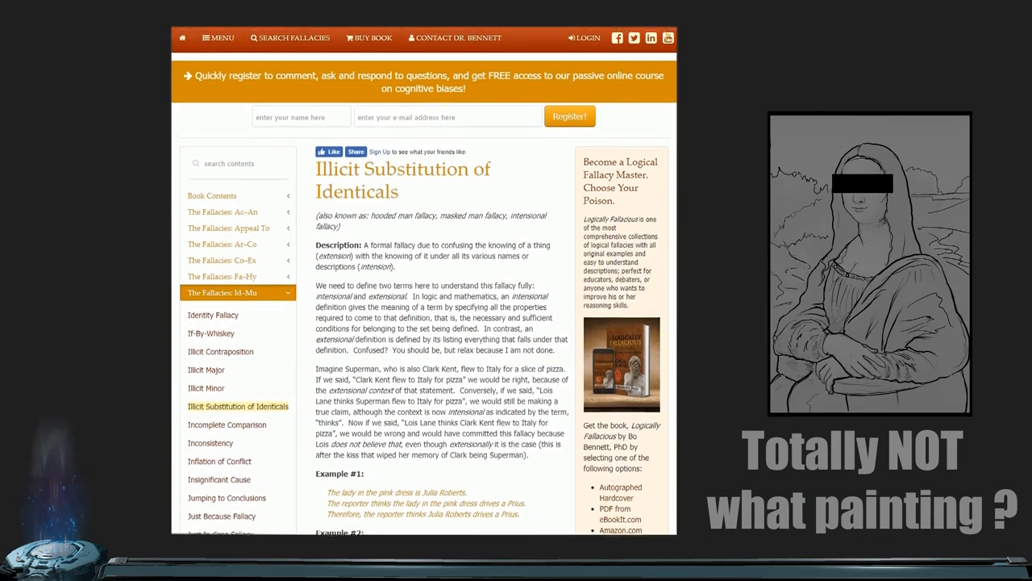
scroll(down, 3)
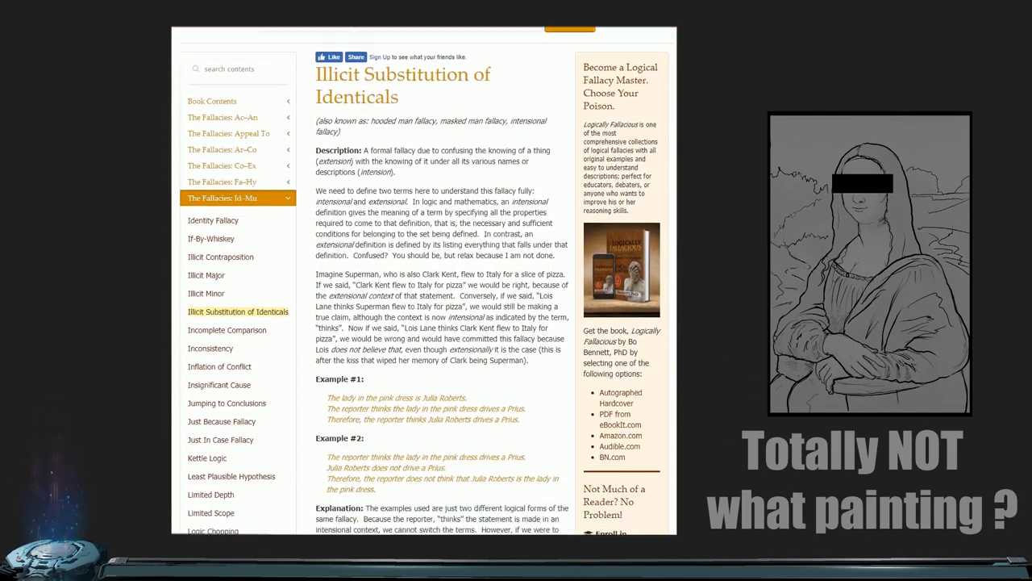
scroll(down, 3)
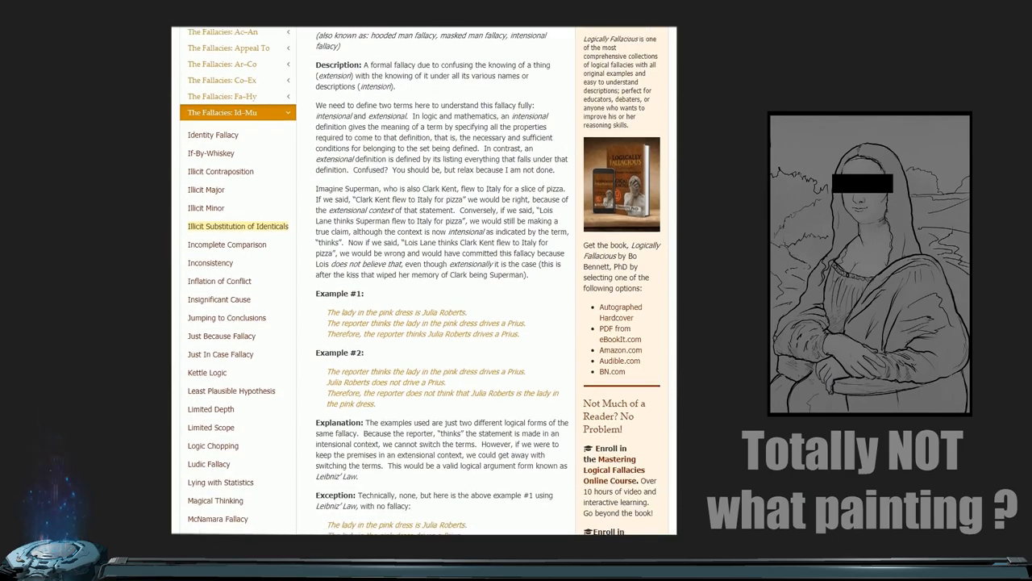
scroll(down, 3)
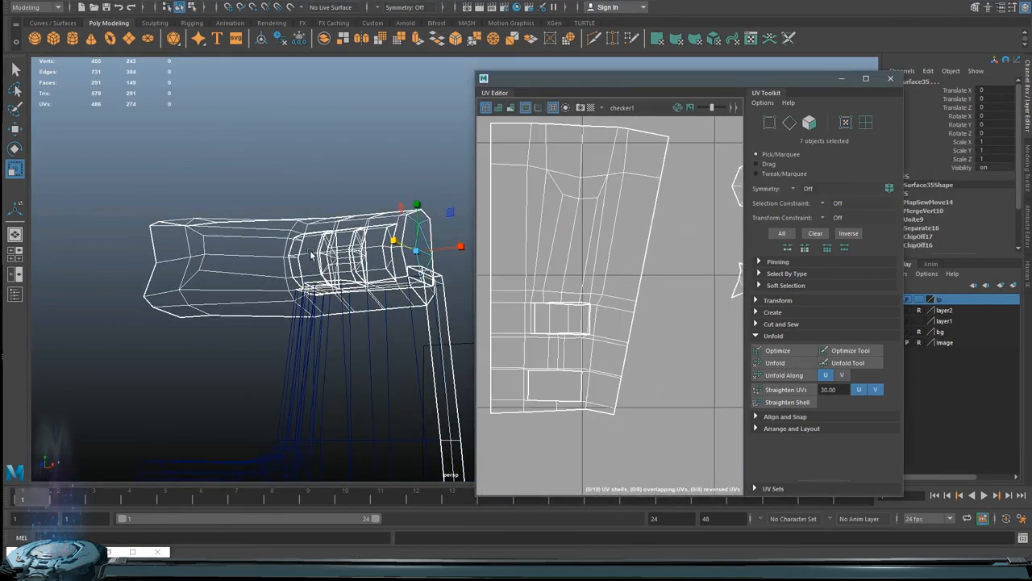
Select a ring of the part's faces and switch the UV Editor to edge mode.
click(846, 123)
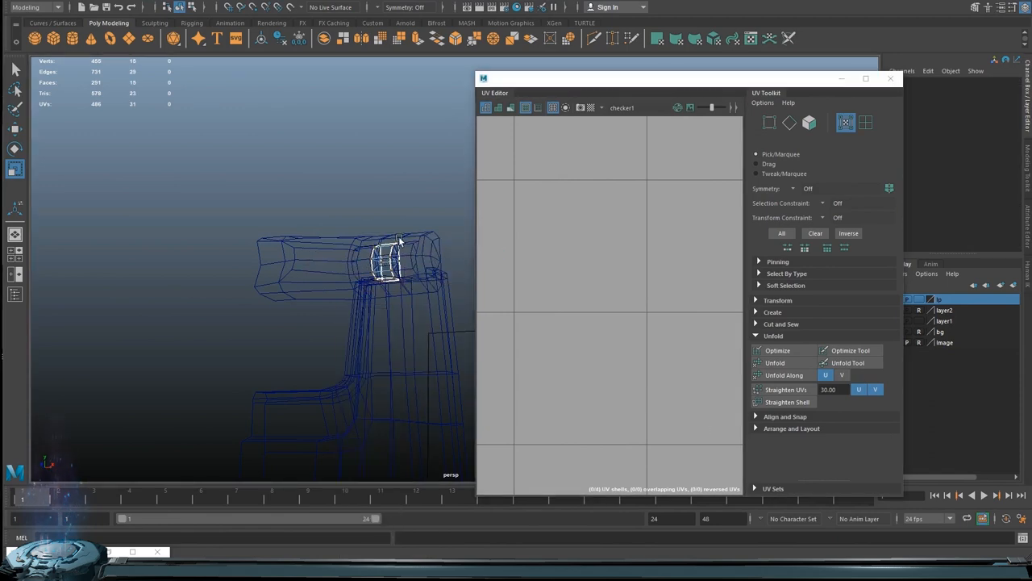
right_click(600, 282)
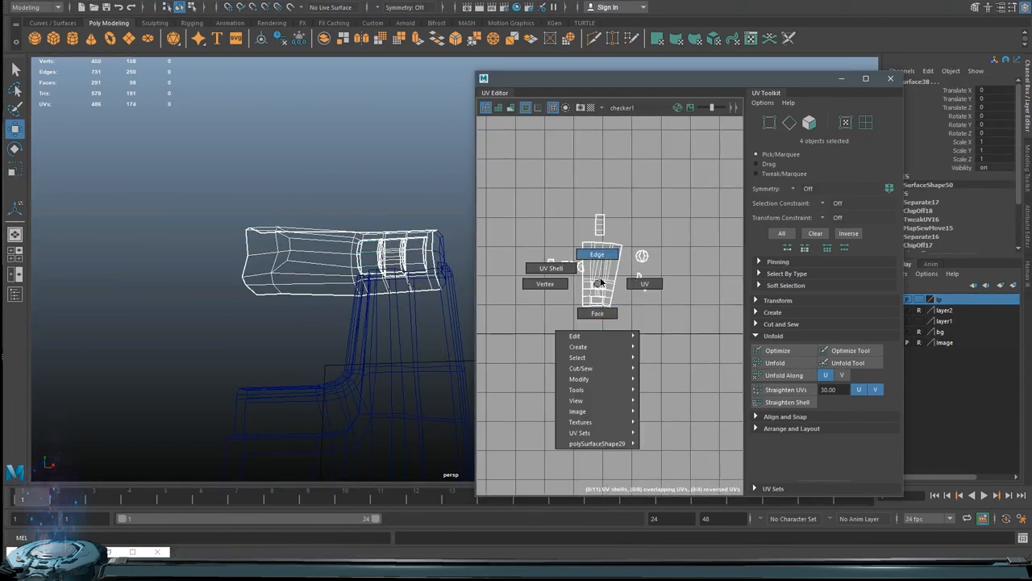
click(597, 313)
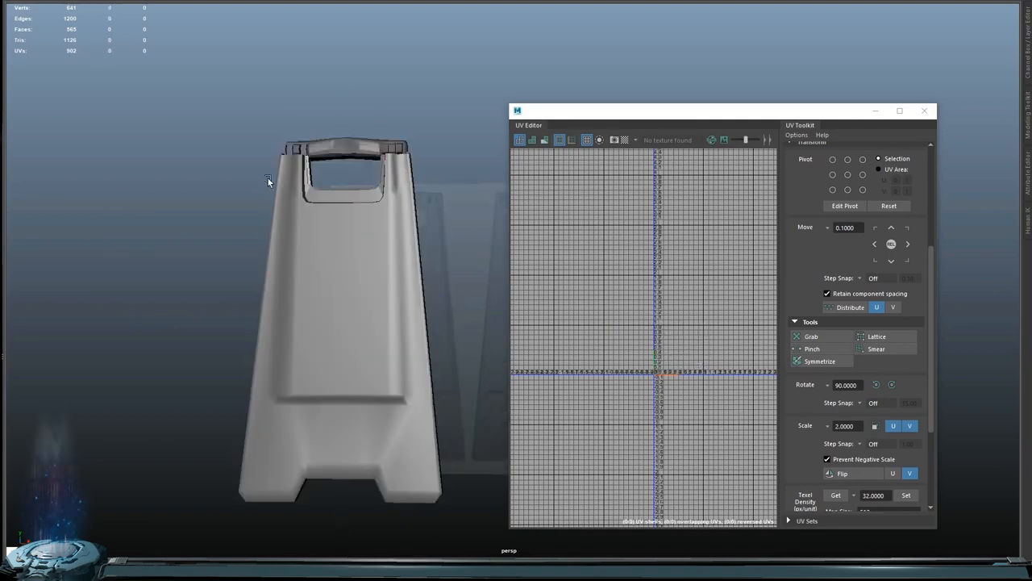
Select the sign's handle mesh and apply Mesh Display > Soften Edge.
click(347, 149)
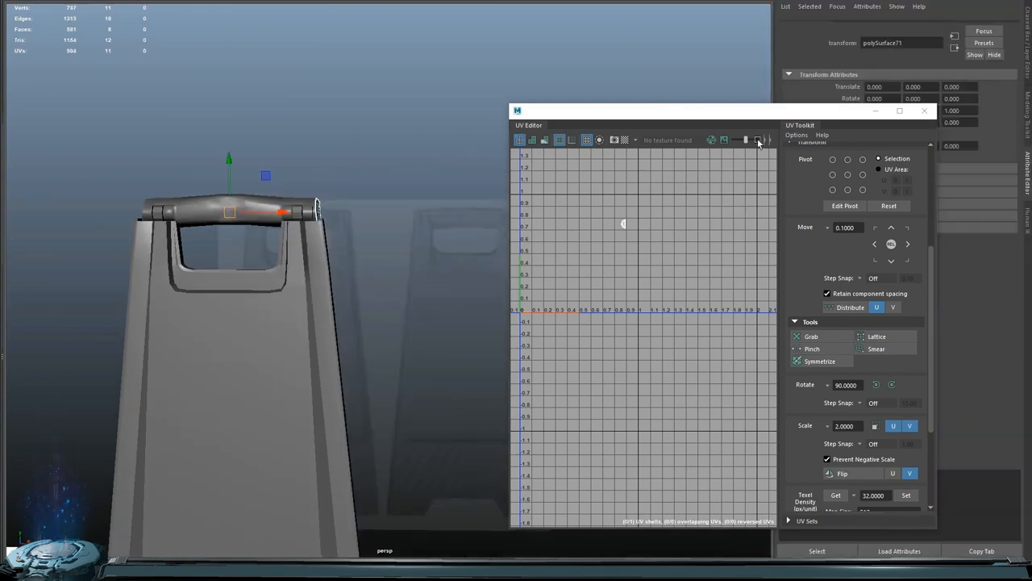
right_click(368, 214)
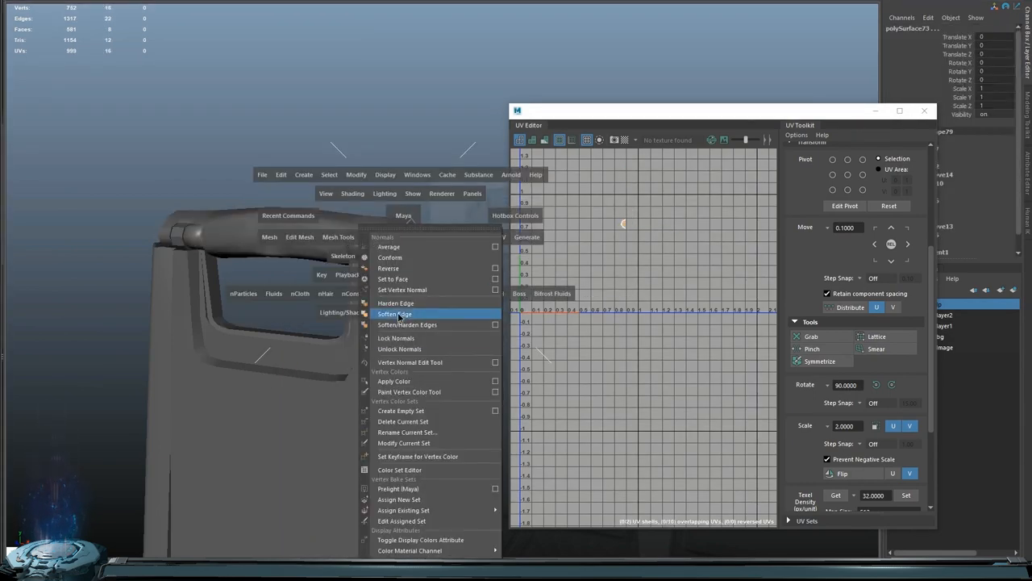
click(395, 314)
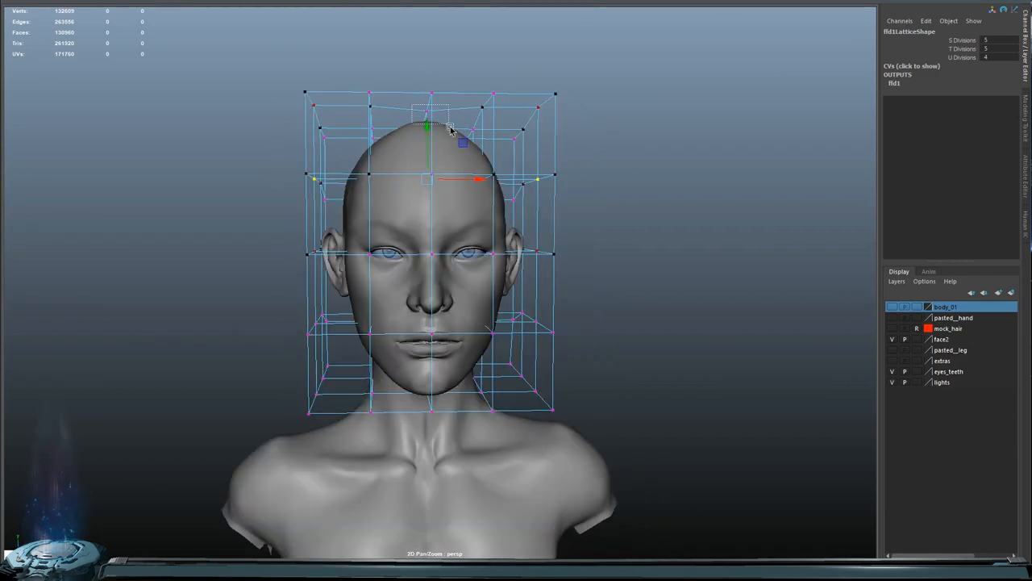
Drag the top points of the ffd1 lattice to reshape the head's skull.
drag(436, 242, 532, 170)
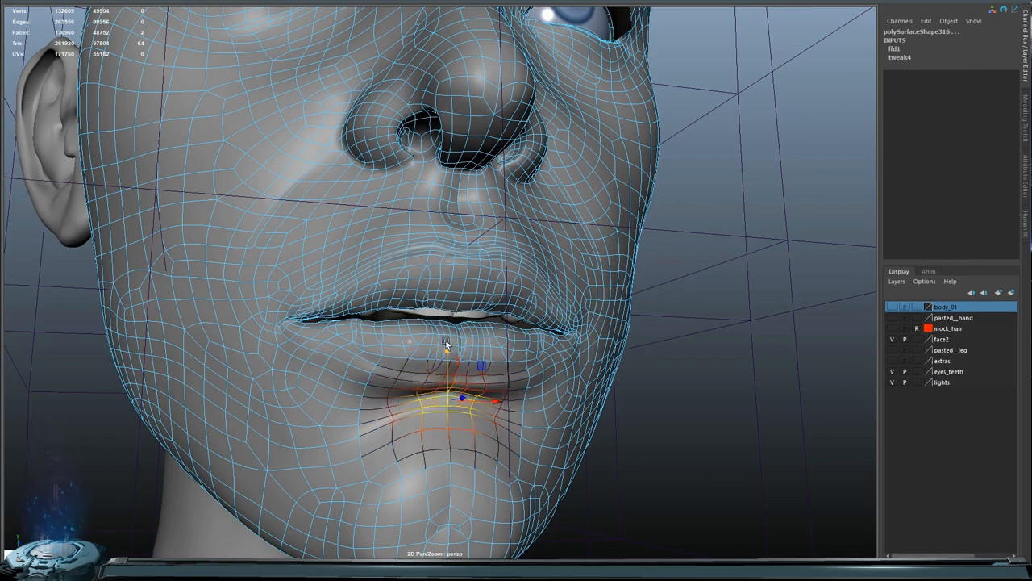
Reshape the lower lip, one mouth corner and cheek, and the lips with soft-selection vertex moves.
drag(446, 343, 375, 367)
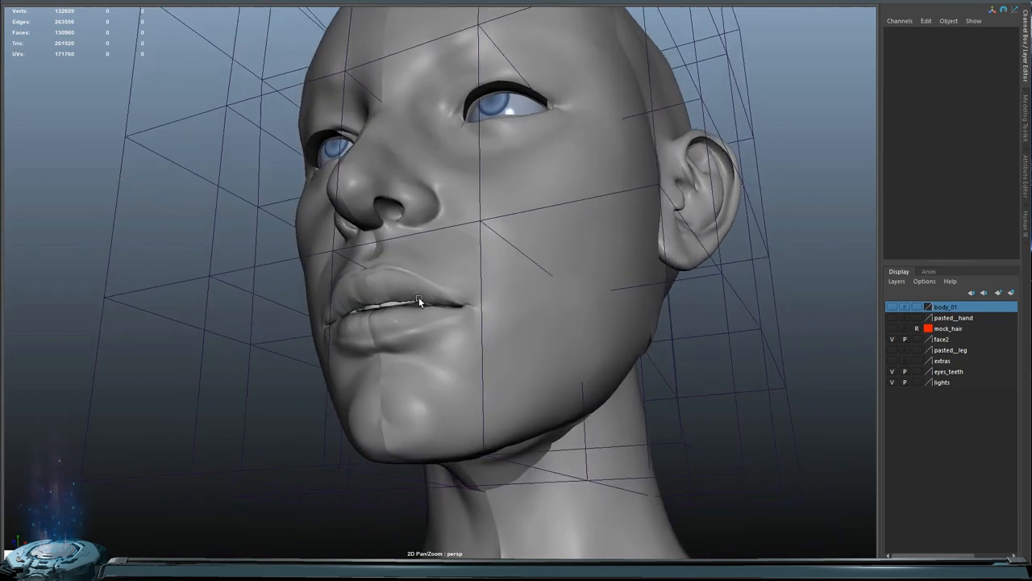
drag(419, 297, 510, 312)
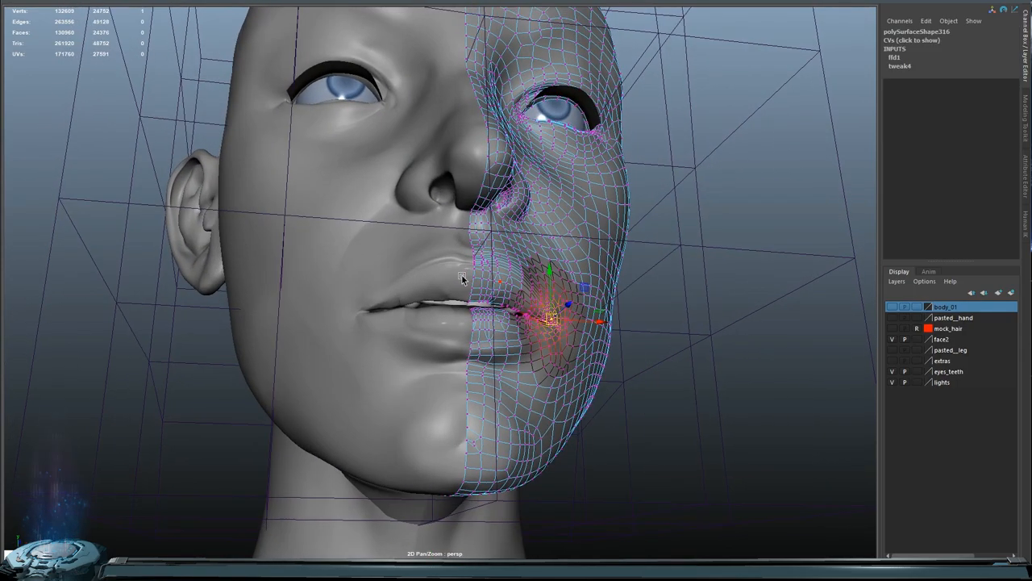
drag(549, 299, 480, 274)
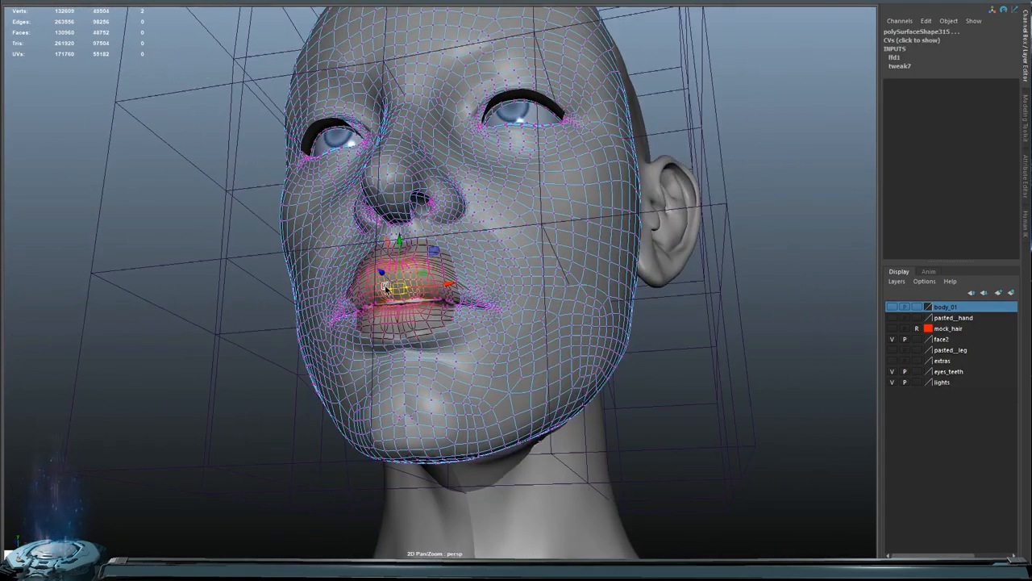
drag(387, 290, 589, 331)
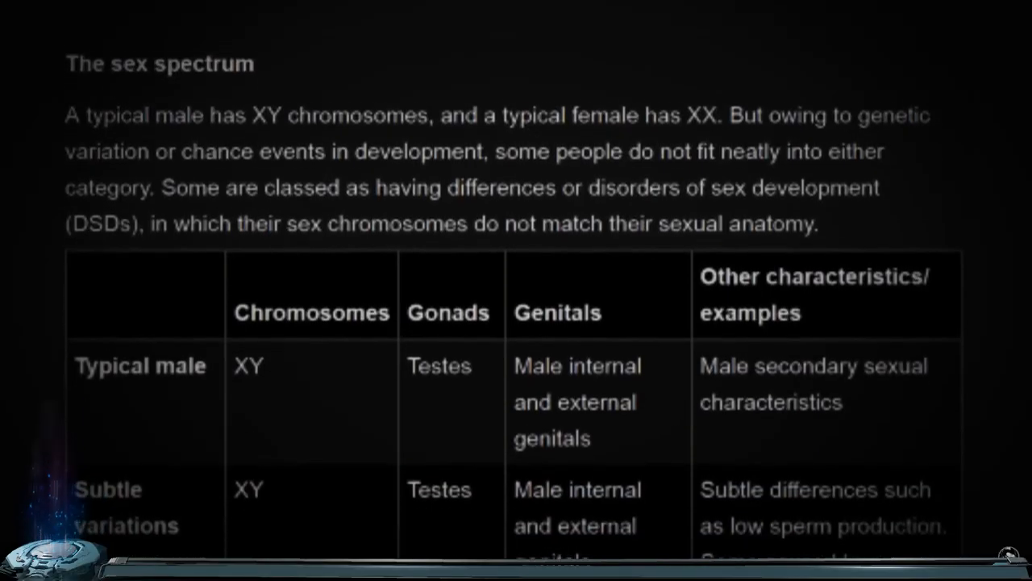
Scroll the sex-variation table past the XY rows to the XX subtle variations row.
scroll(down, 3)
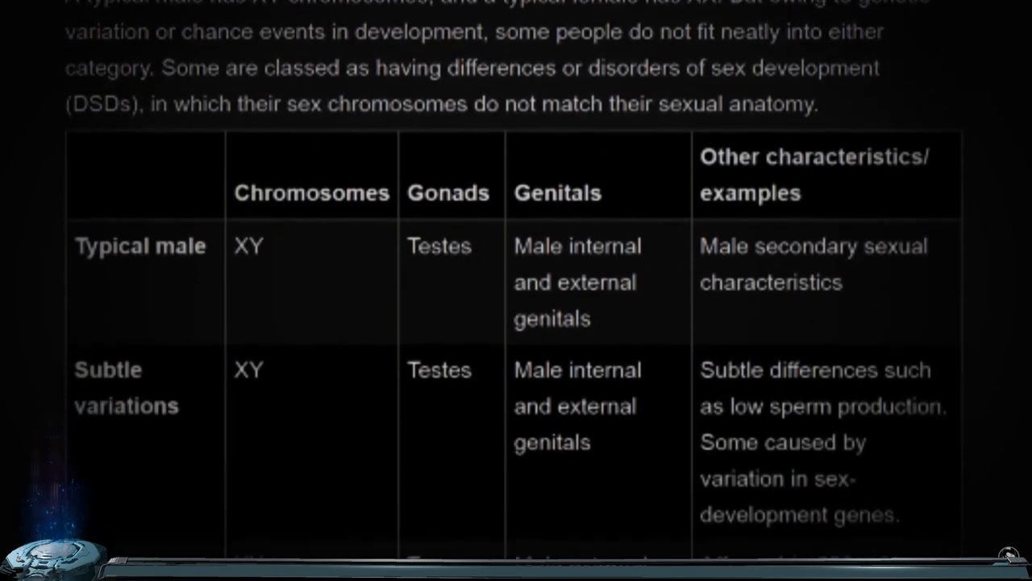
scroll(down, 3)
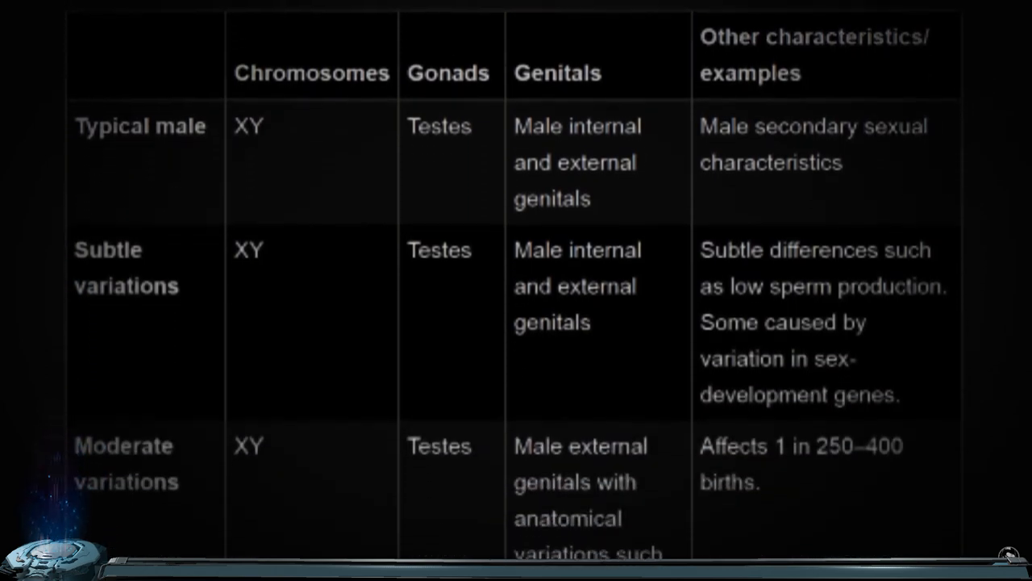
scroll(down, 3)
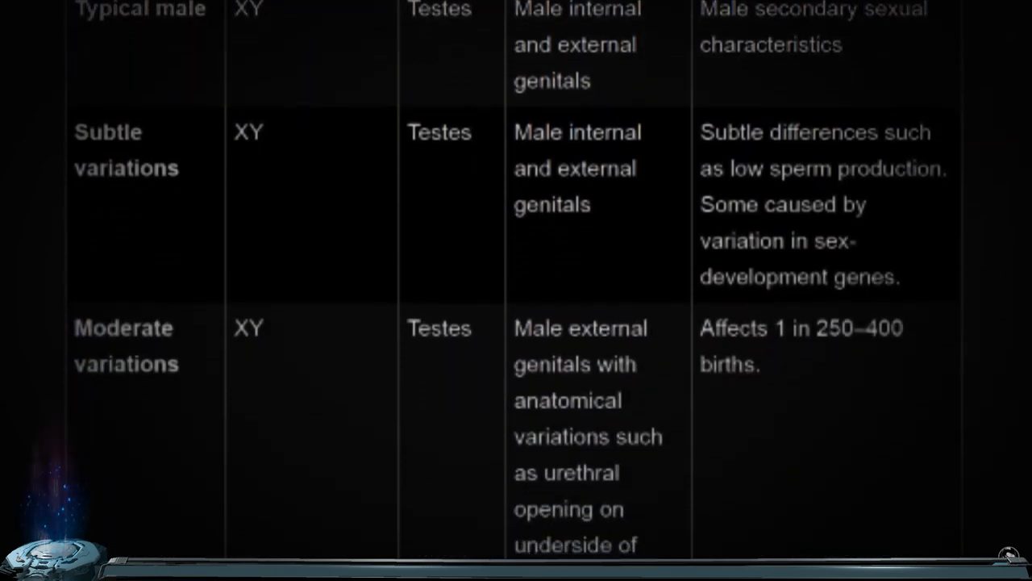
scroll(down, 3)
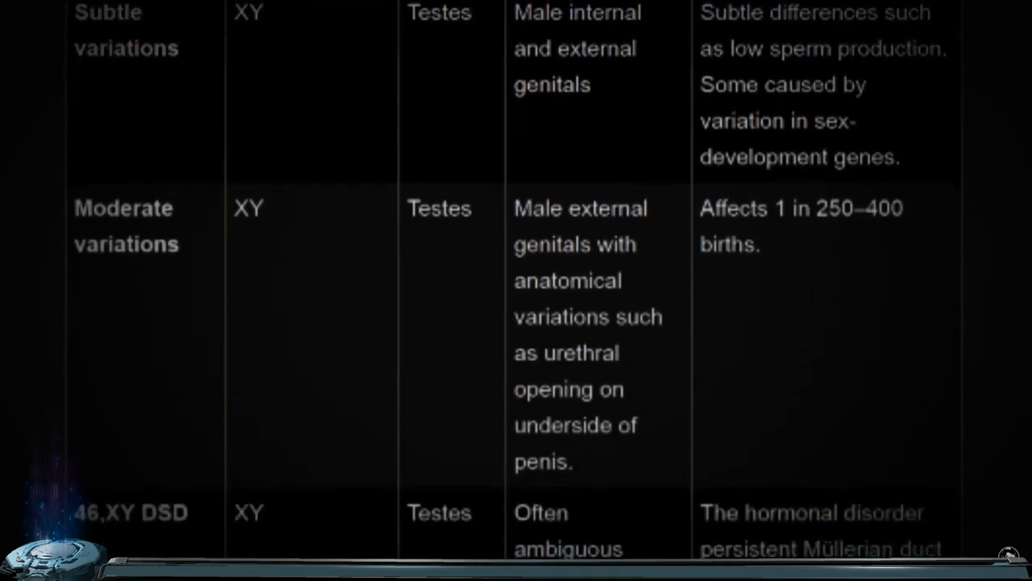
scroll(down, 3)
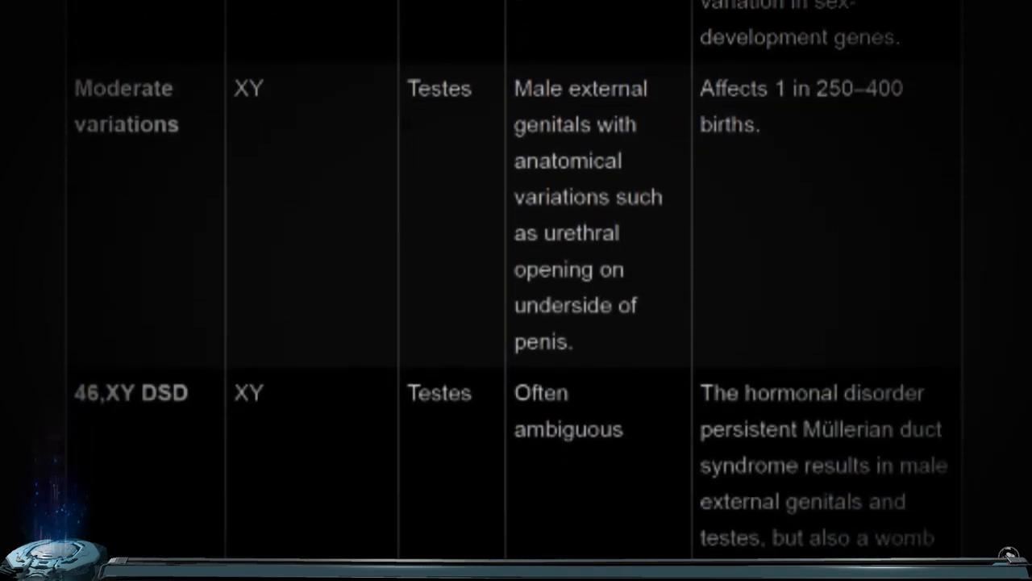
scroll(down, 3)
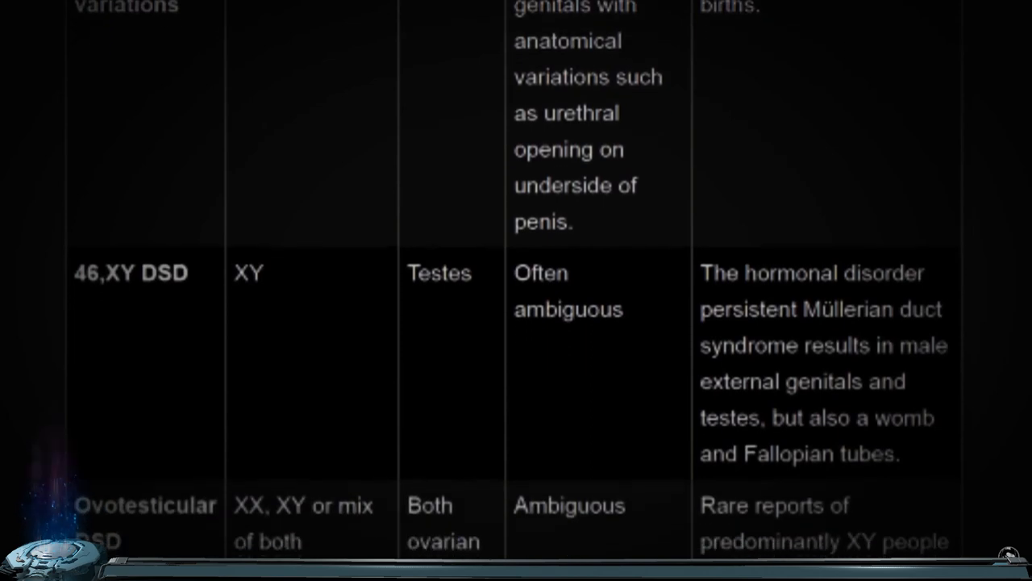
scroll(down, 3)
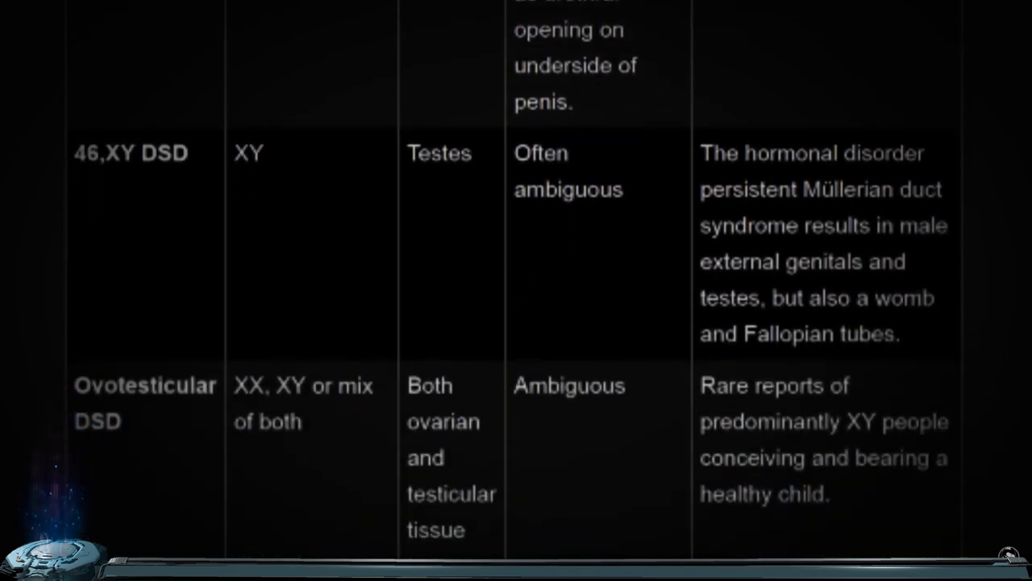
scroll(down, 3)
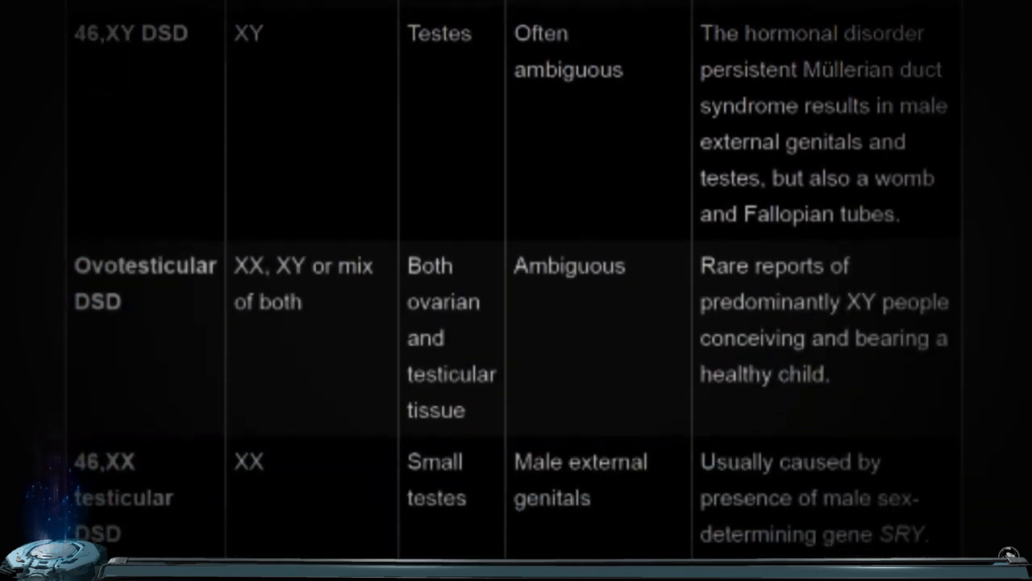
scroll(down, 3)
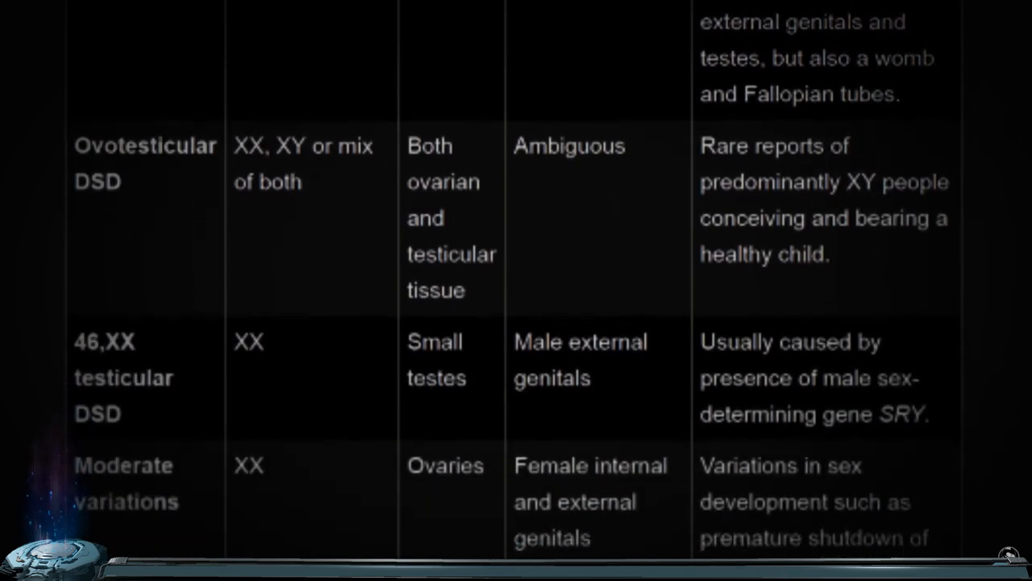
scroll(down, 3)
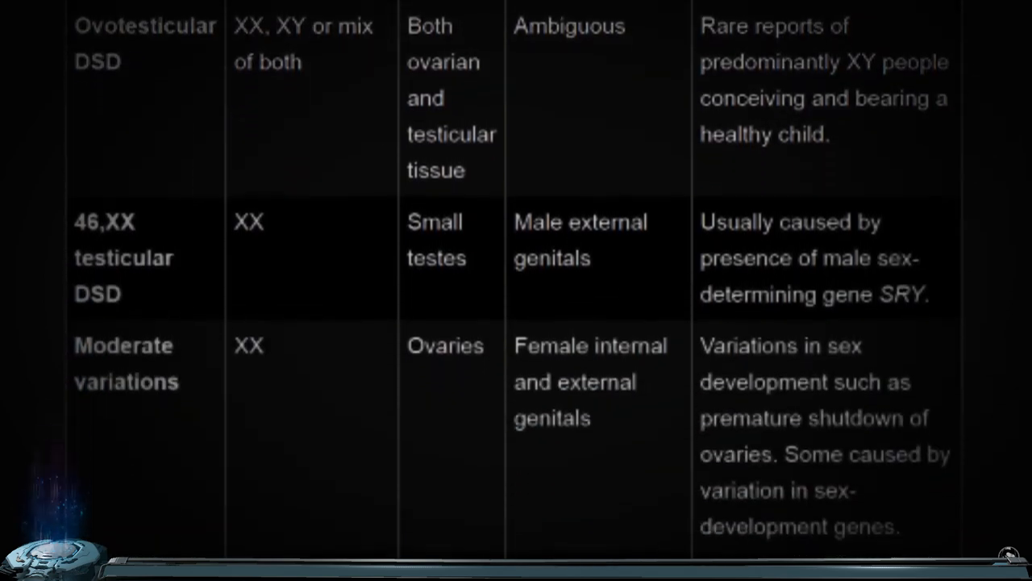
scroll(down, 3)
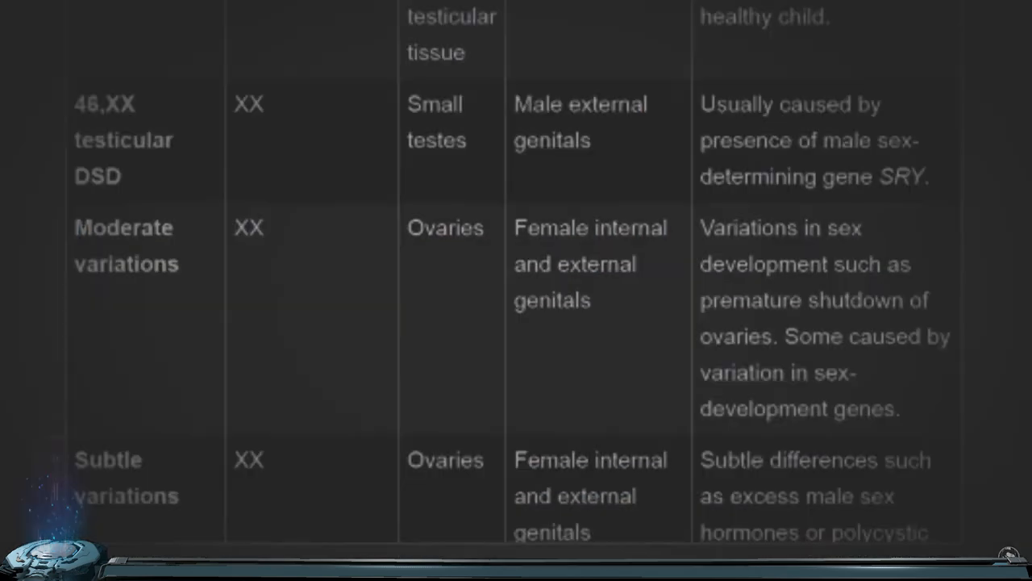